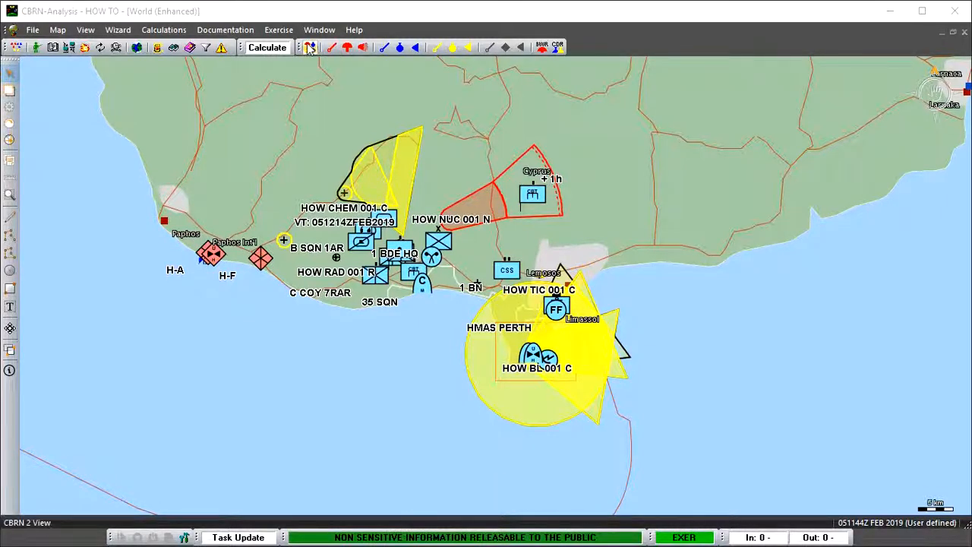
mouse_move(310, 48)
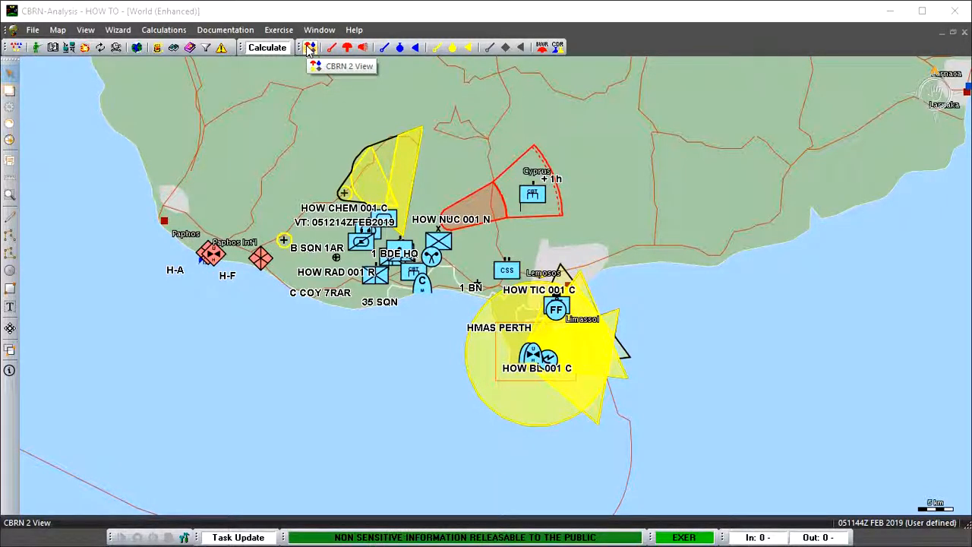
mouse_move(314, 50)
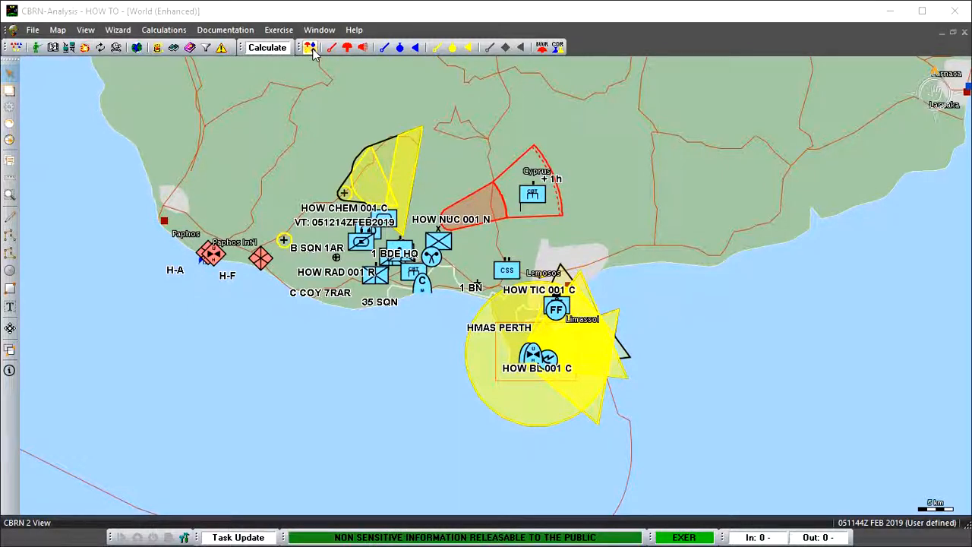
Open the CBRN 2 View to list the seven incident reports and HOW BLOOD 001 C text
left_click(308, 47)
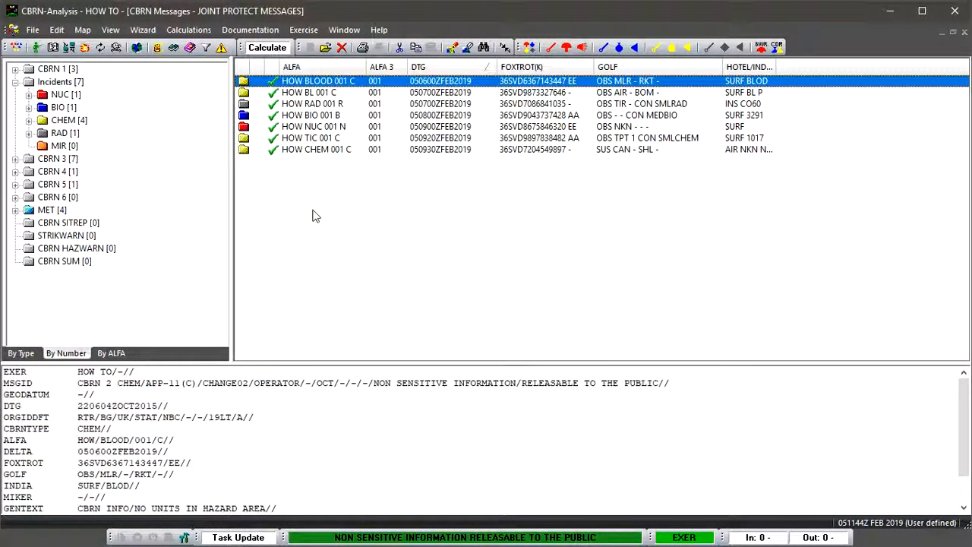
mouse_move(217, 155)
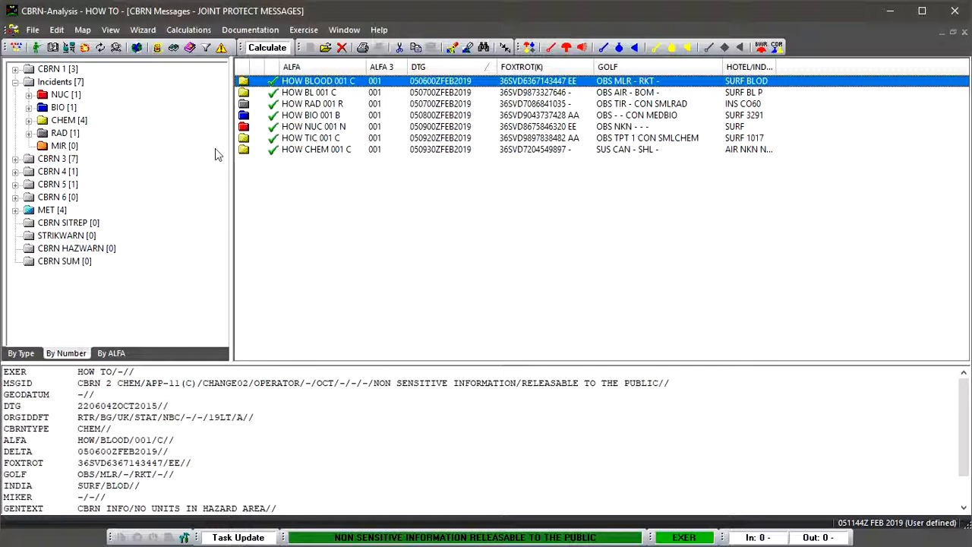
mouse_move(159, 114)
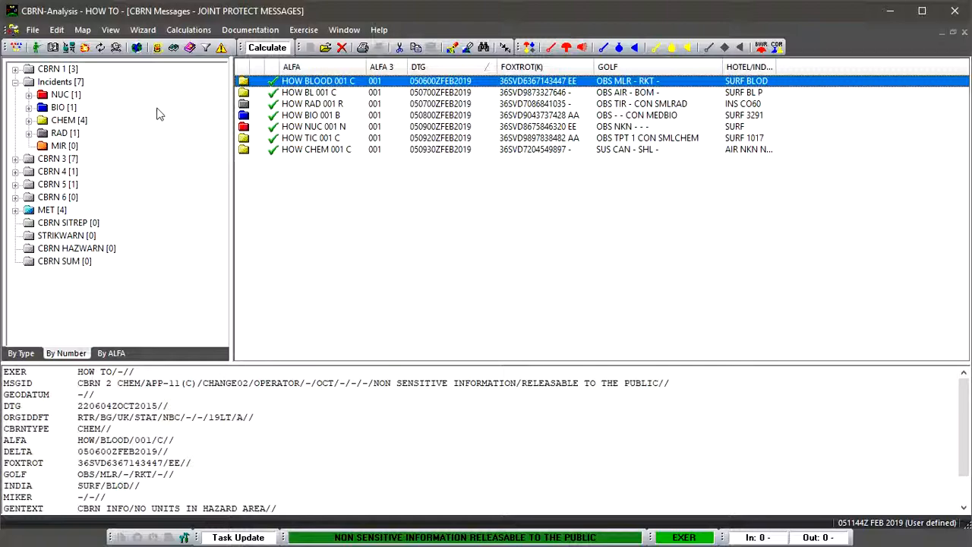
mouse_move(148, 293)
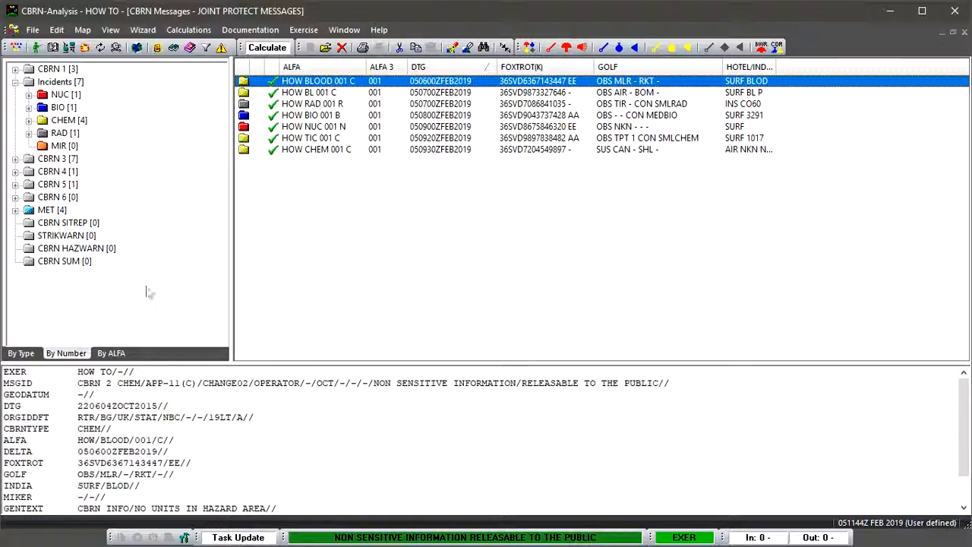
mouse_move(245, 281)
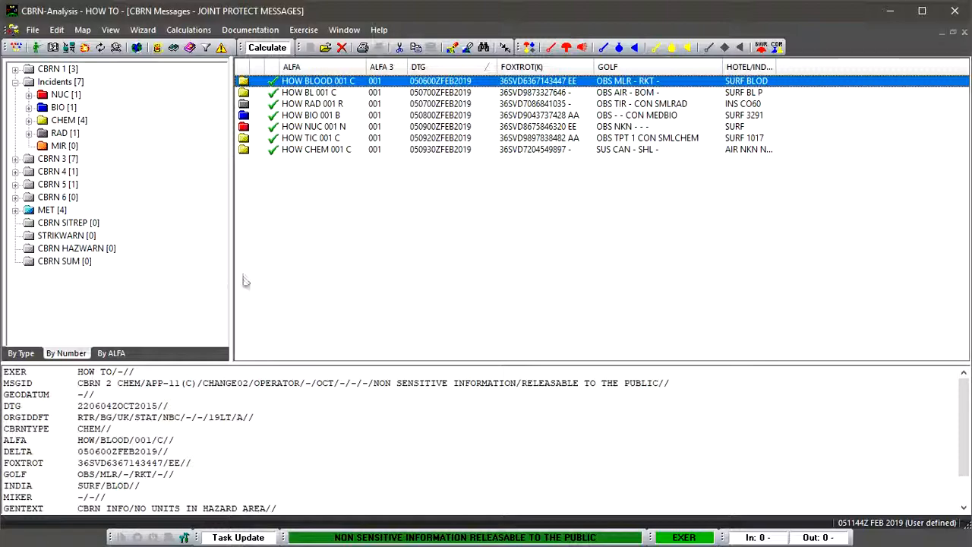
mouse_move(209, 255)
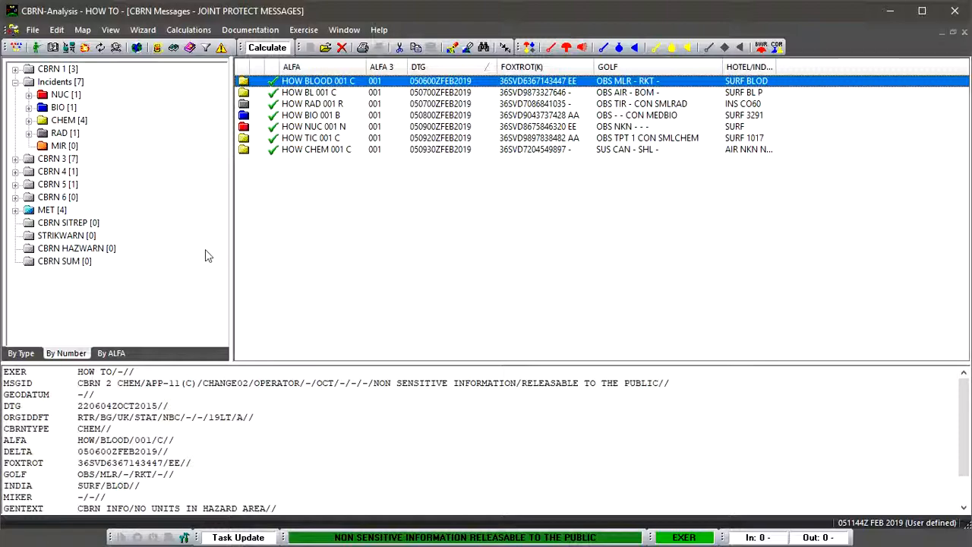
mouse_move(110, 297)
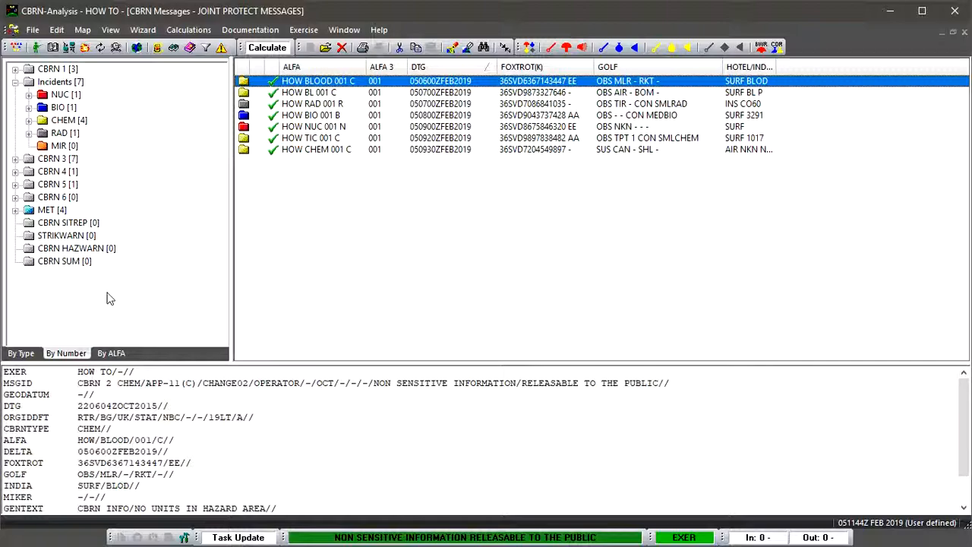
mouse_move(120, 90)
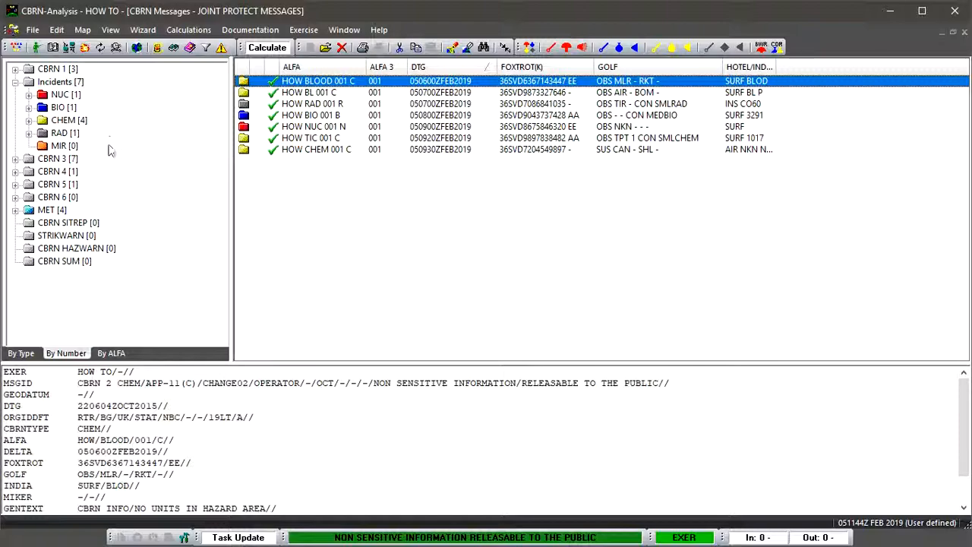
mouse_move(96, 188)
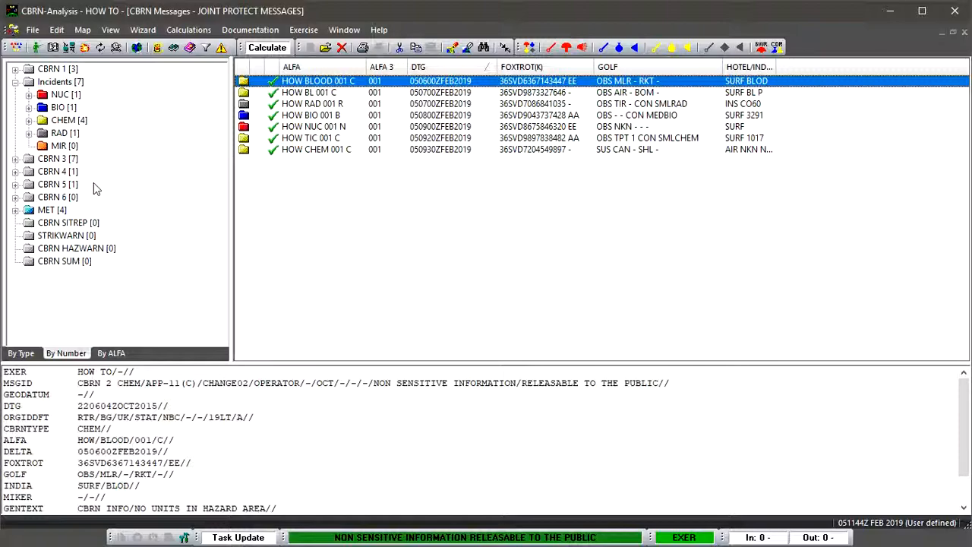
mouse_move(80, 214)
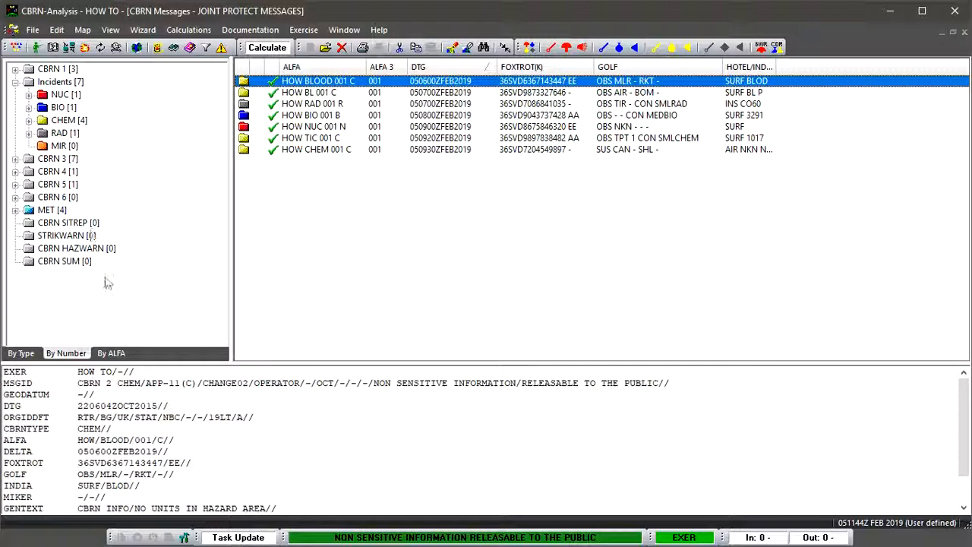
mouse_move(123, 282)
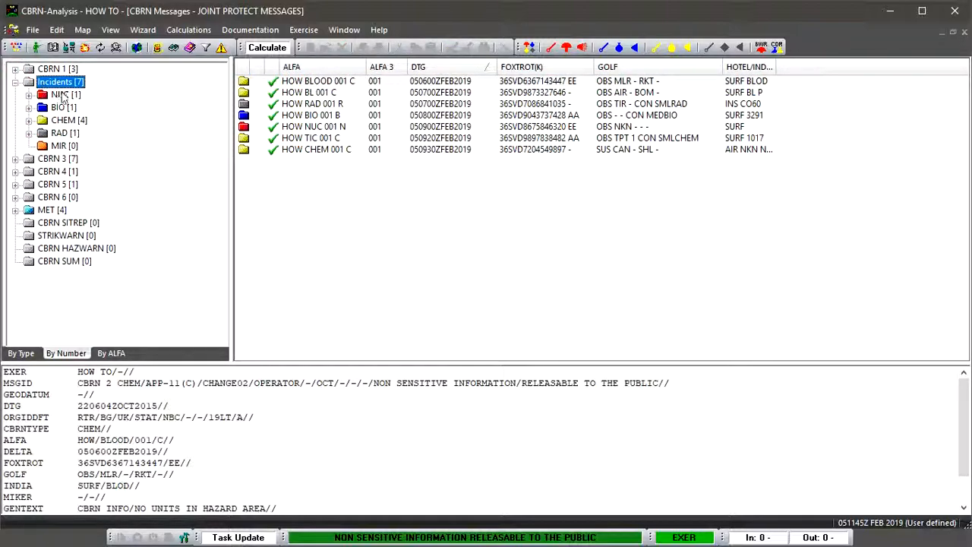
mouse_move(97, 99)
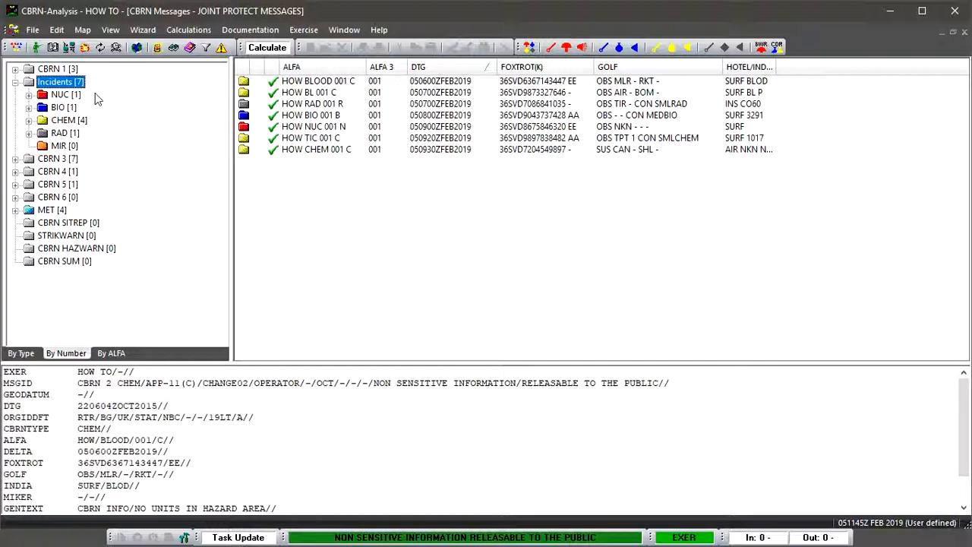
mouse_move(230, 107)
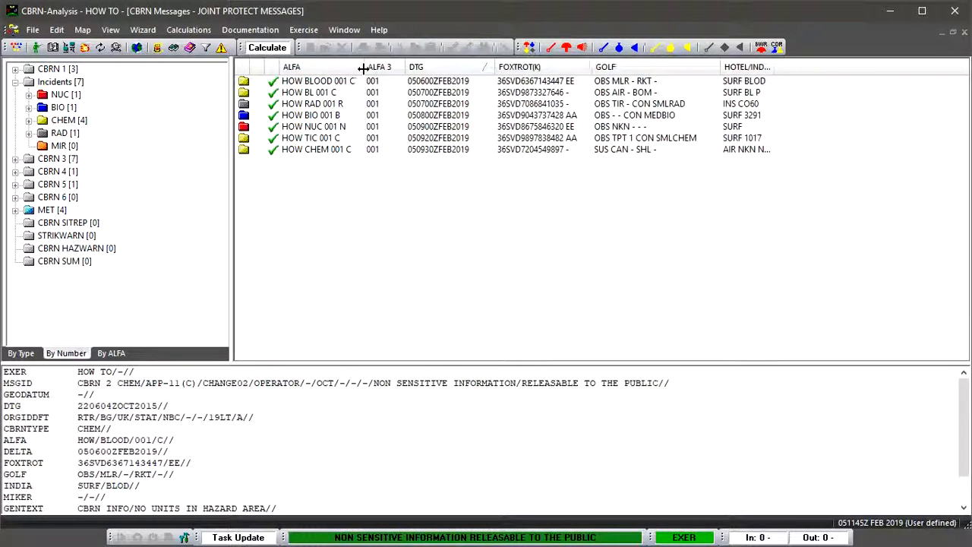
left_click(315, 80)
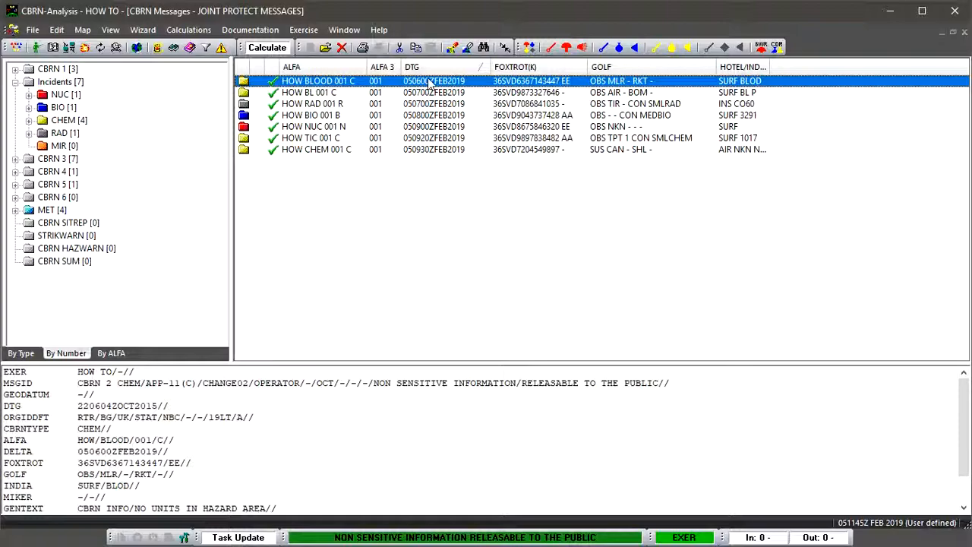
mouse_move(296, 78)
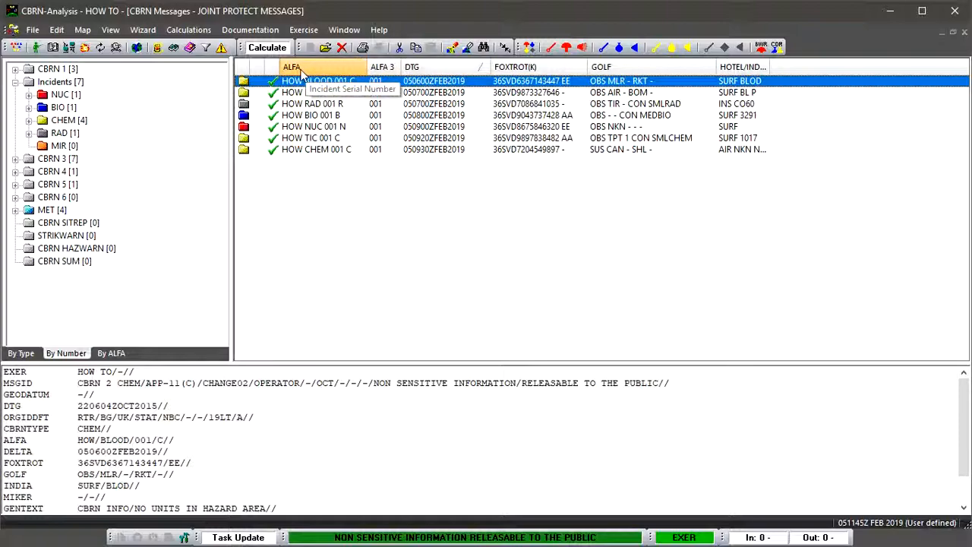
mouse_move(247, 71)
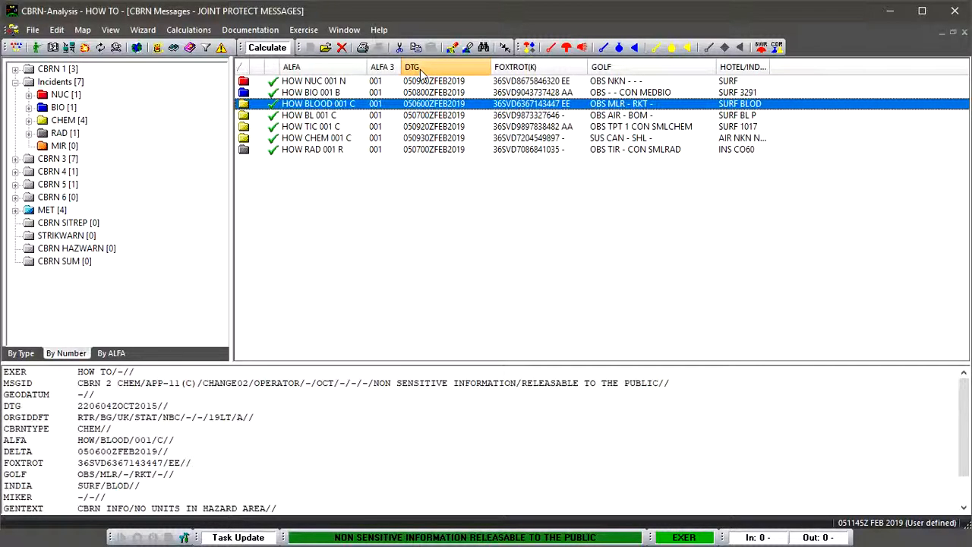
left_click(420, 67)
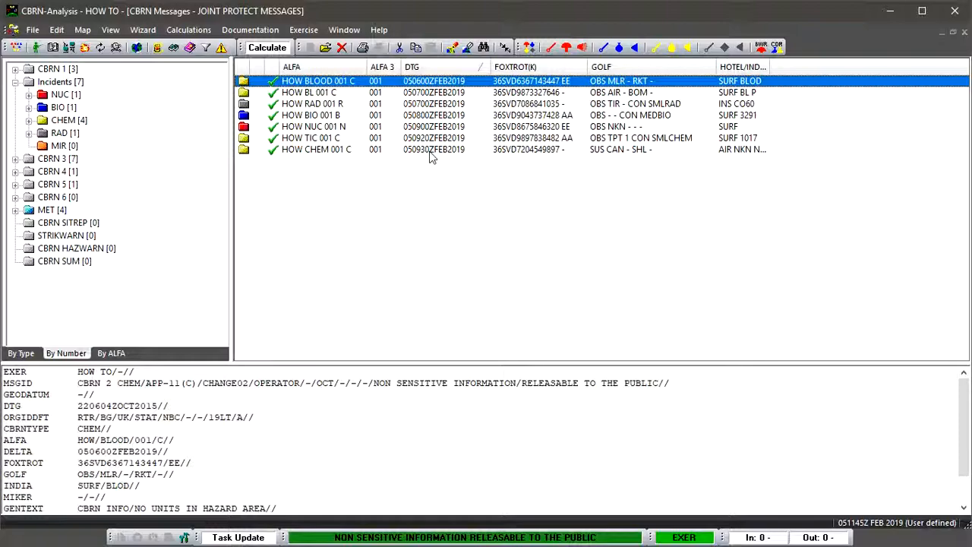
mouse_move(442, 91)
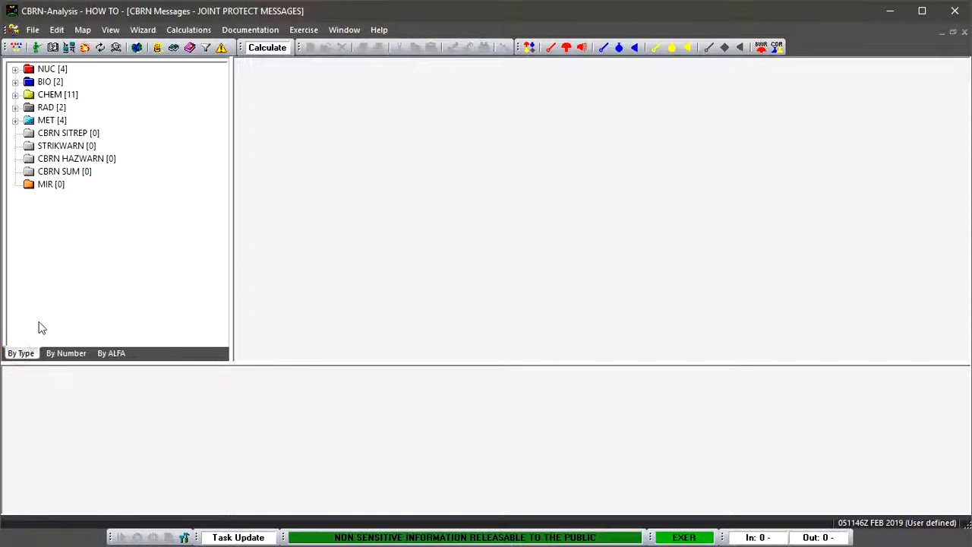
mouse_move(57, 318)
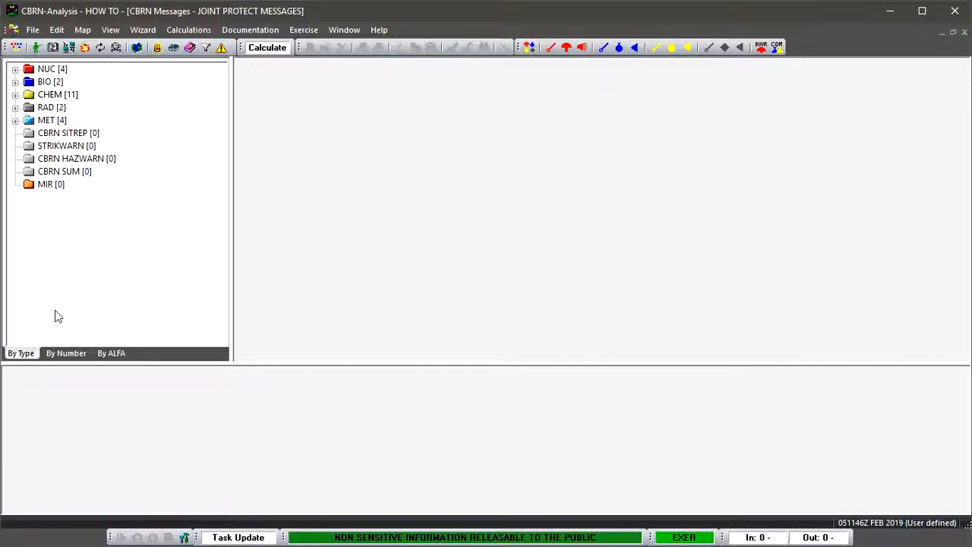
mouse_move(85, 247)
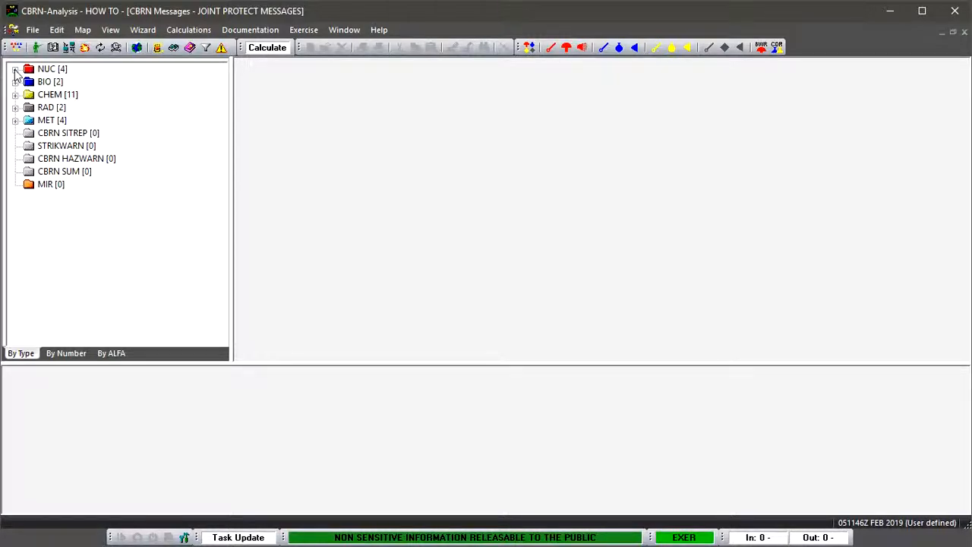
Expand the NUC, BIO and MET type groups, scrolling down to reach MET
left_click(19, 68)
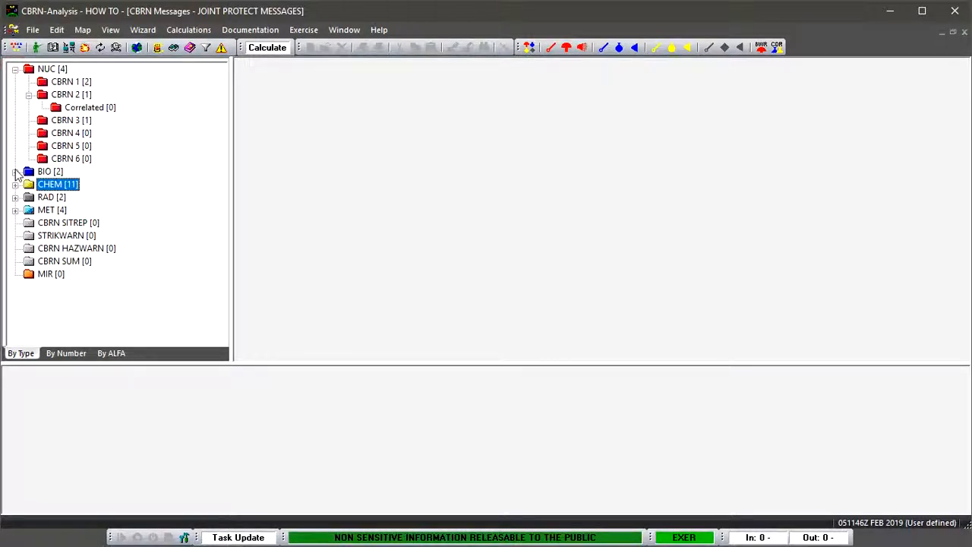
left_click(17, 171)
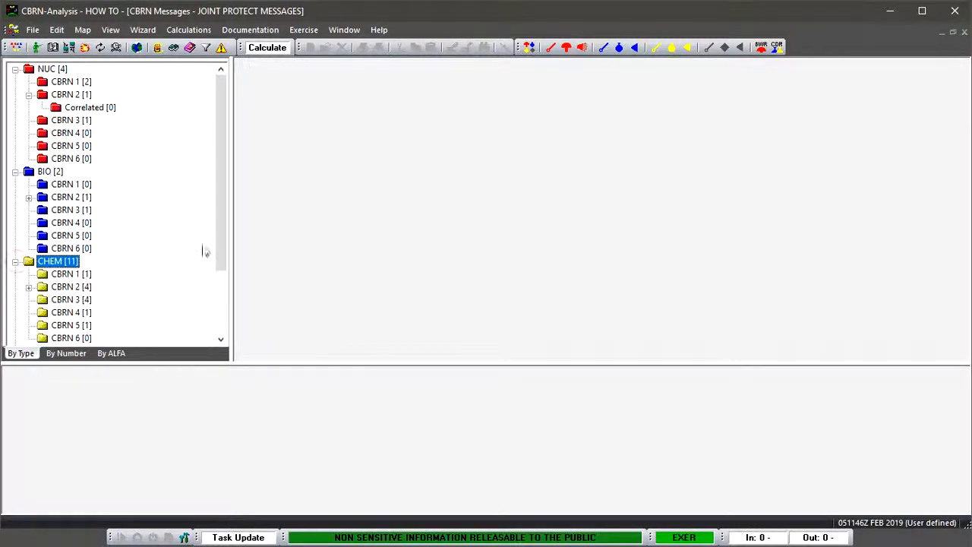
scroll("down", 3)
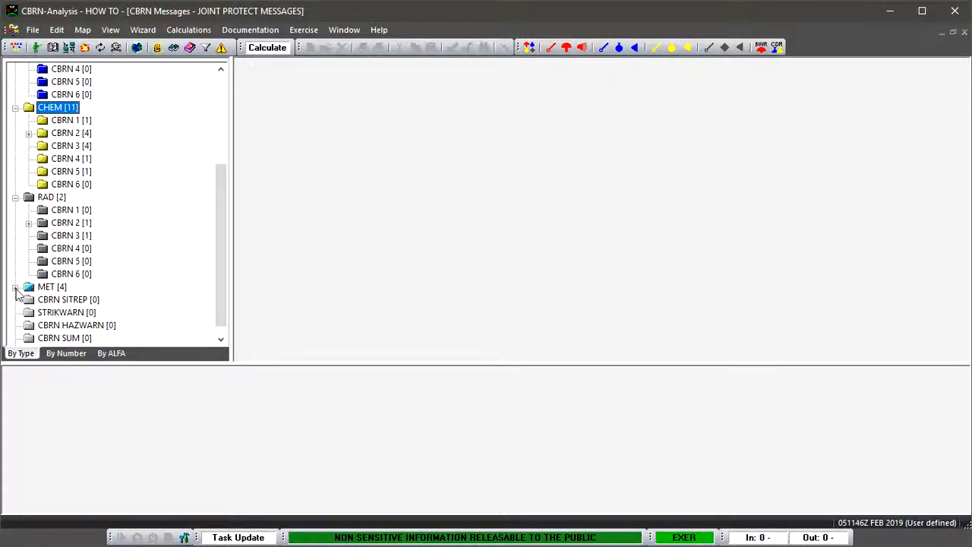
left_click(16, 287)
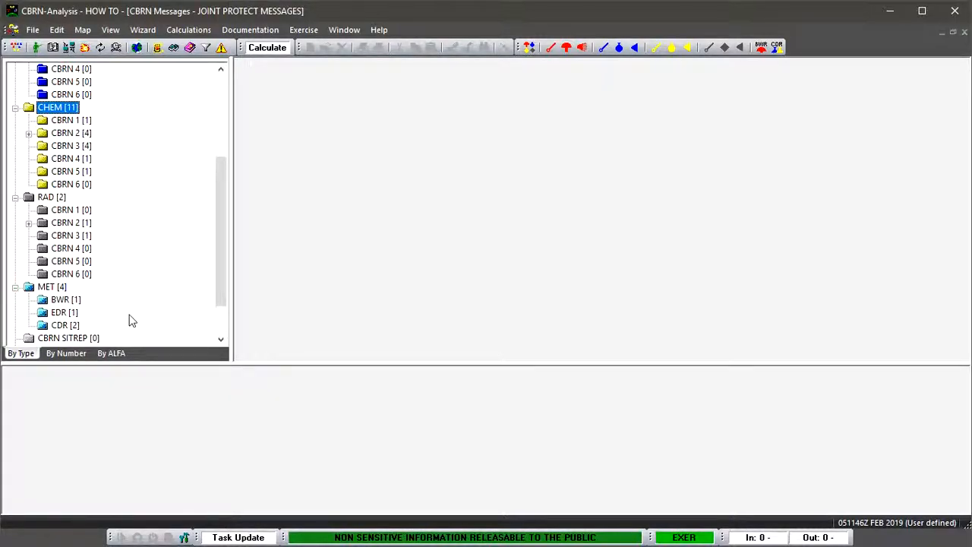
mouse_move(221, 273)
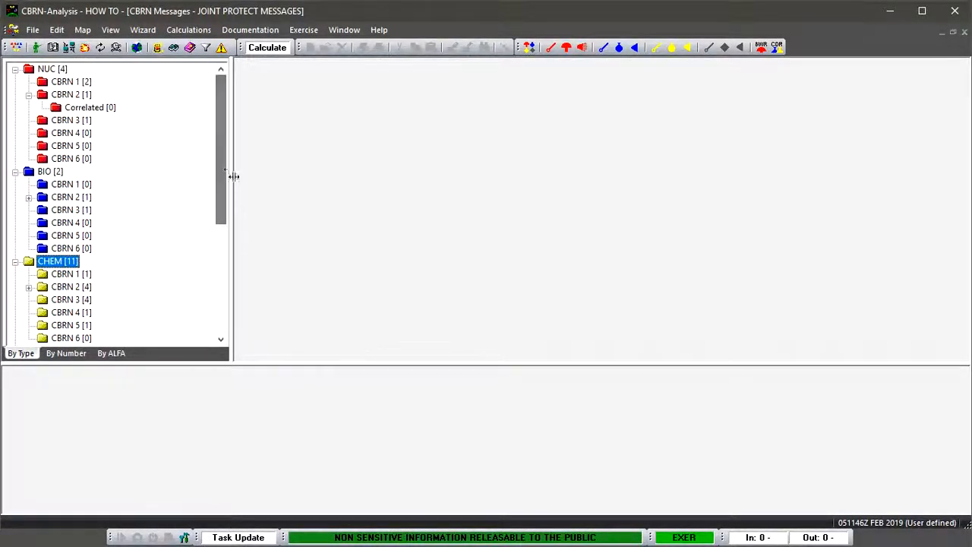
Select BIO CBRN 2 and open the context menu for report HOW BIO 001 B
left_click(70, 196)
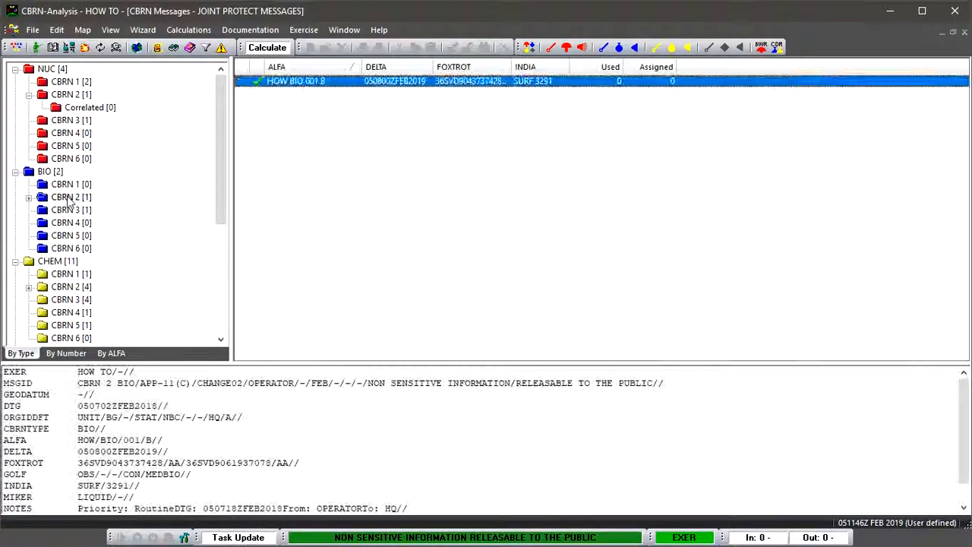
left_click(65, 197)
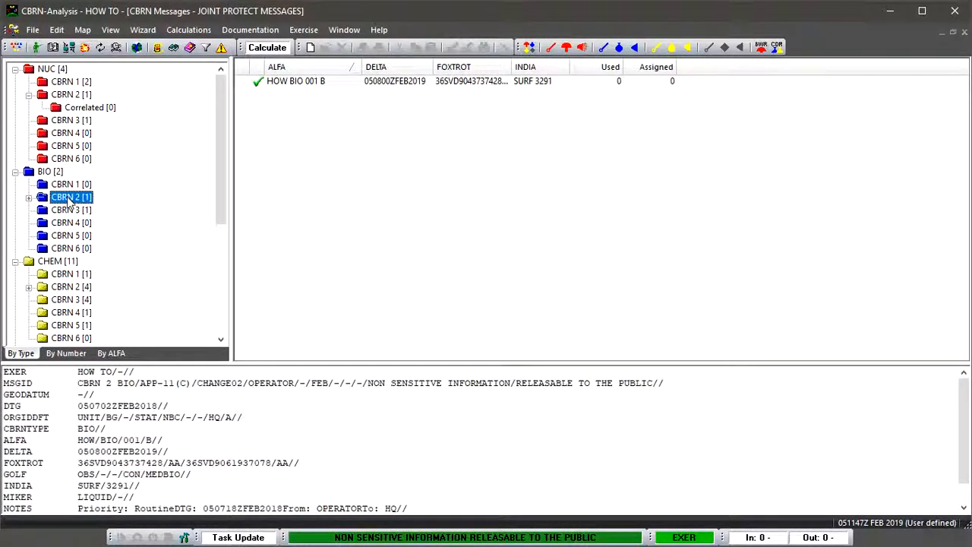
mouse_move(151, 185)
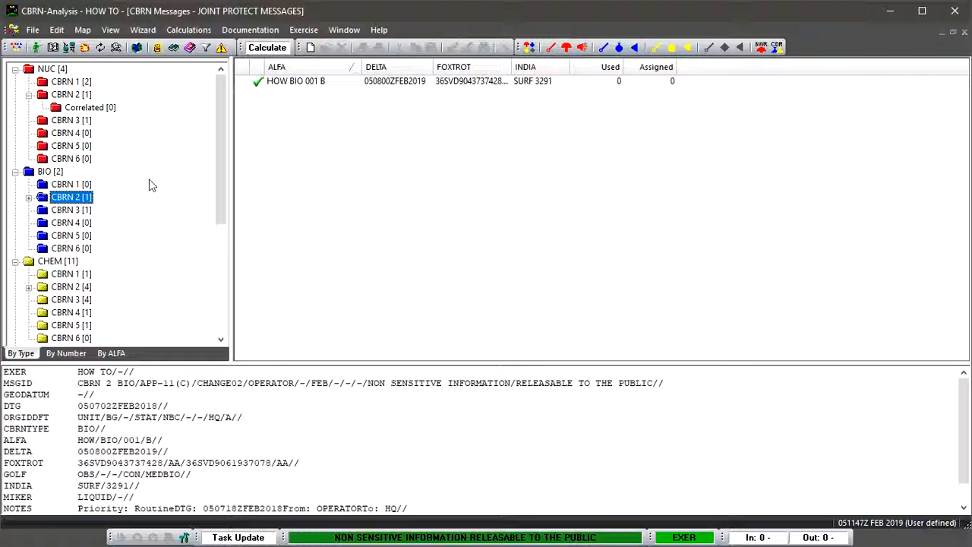
right_click(333, 82)
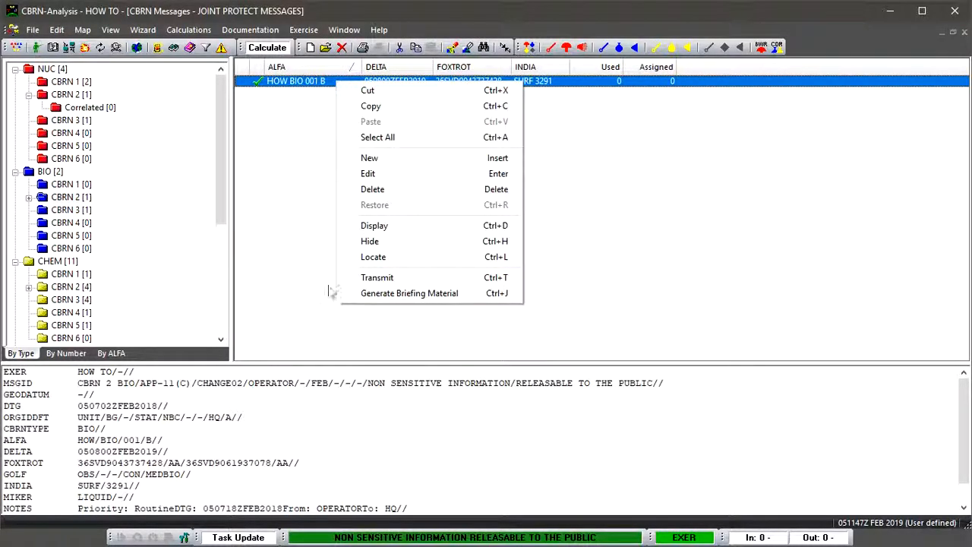
mouse_move(409, 293)
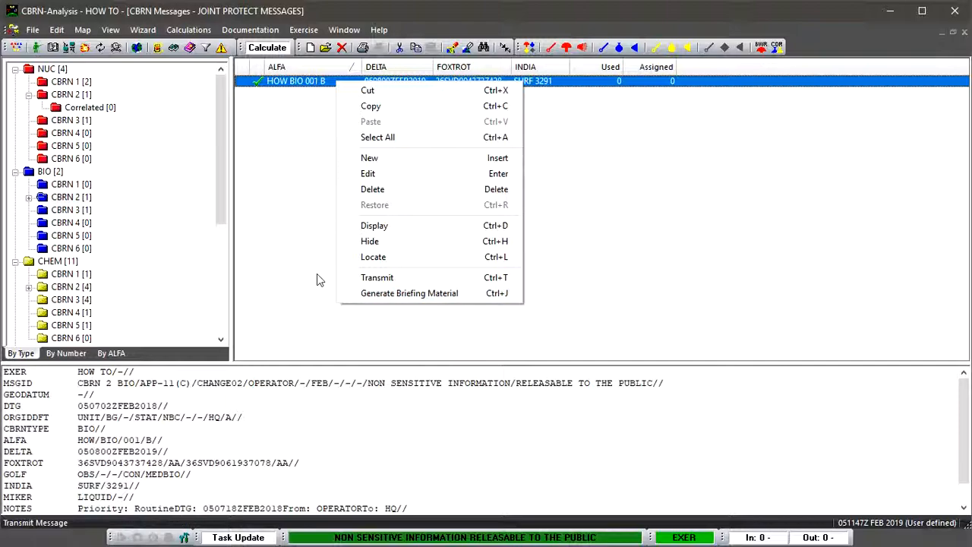
mouse_move(312, 319)
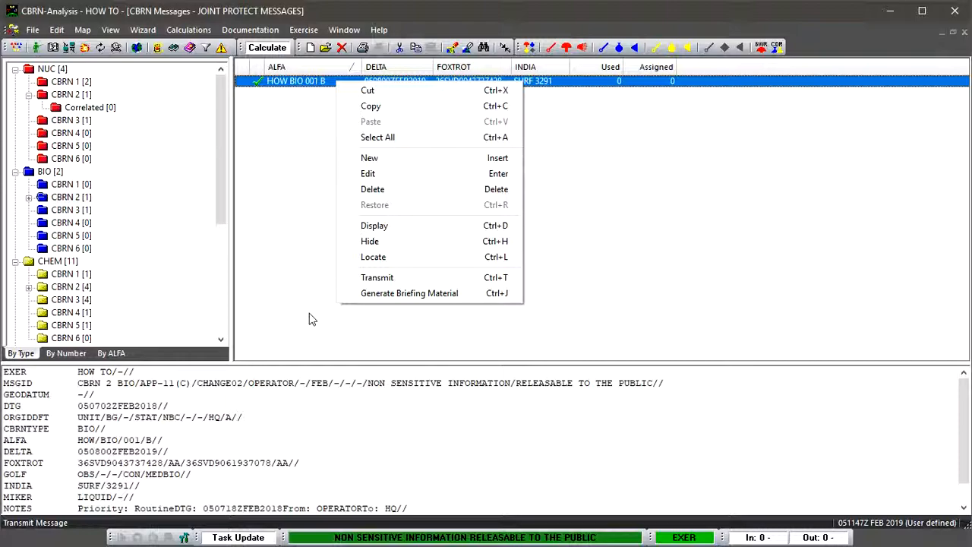
Dismiss the menu, select CHEM CBRN 2, and show the HOW TIC 001 C message text
left_click(71, 197)
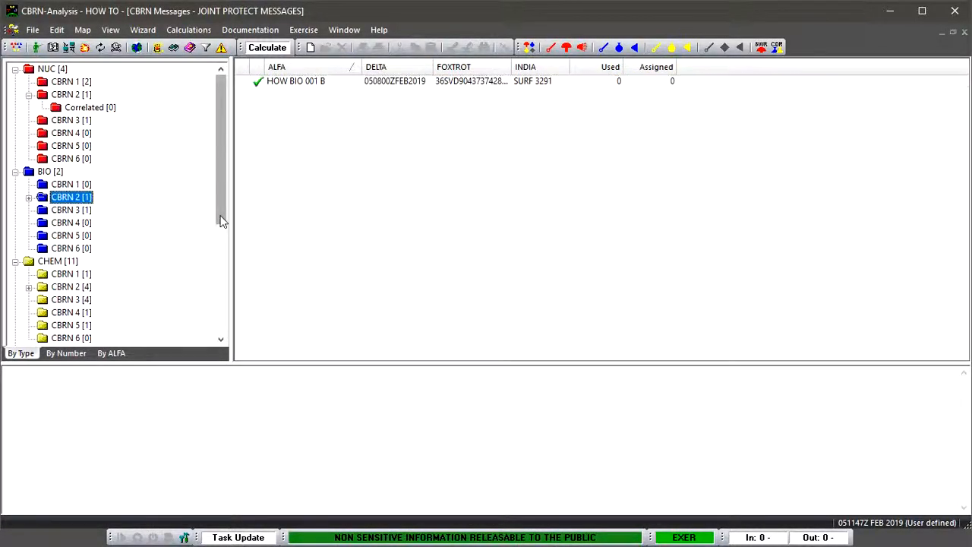
scroll("down", 3)
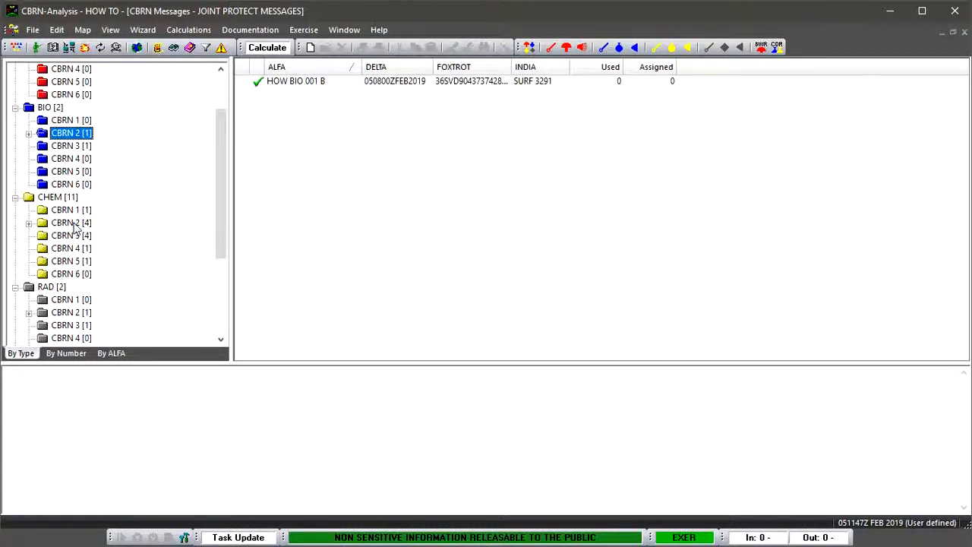
left_click(67, 222)
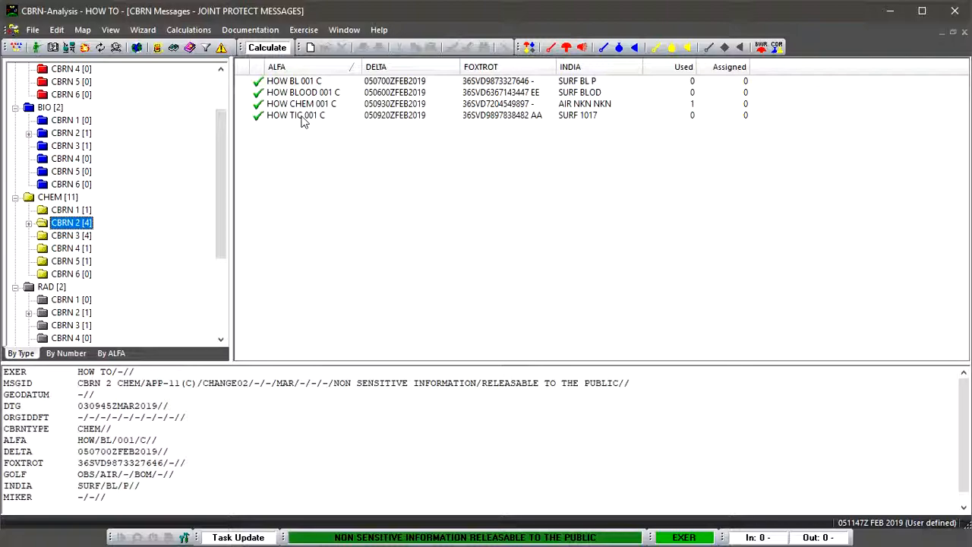
left_click(296, 115)
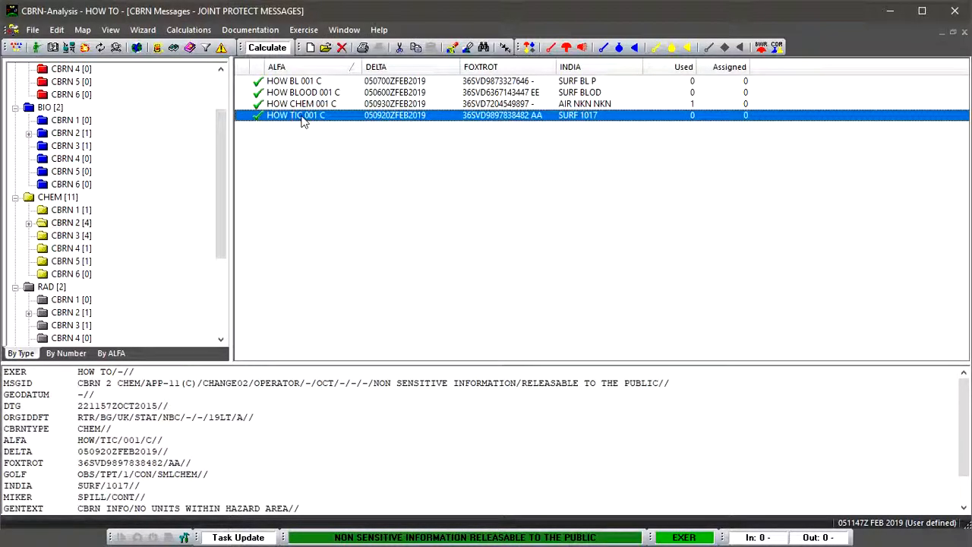
mouse_move(307, 131)
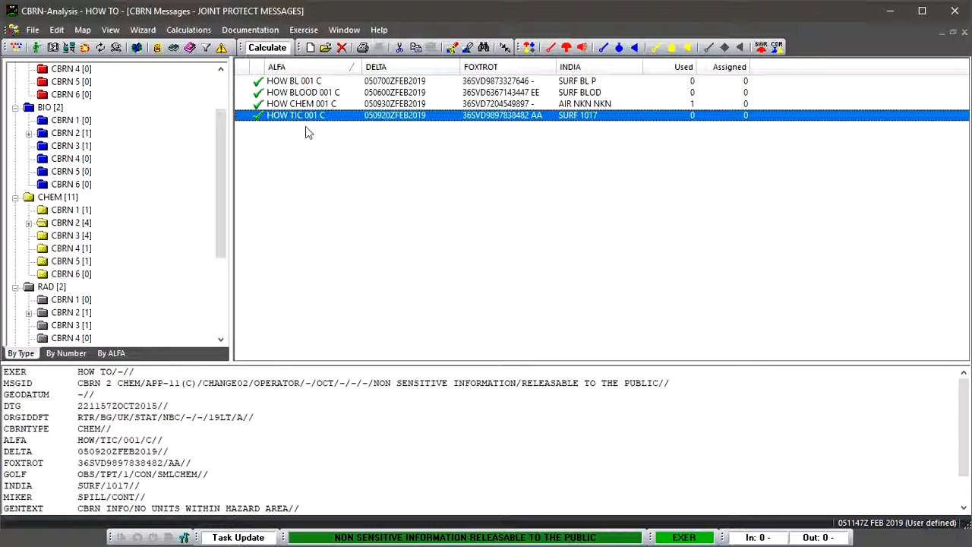
mouse_move(318, 125)
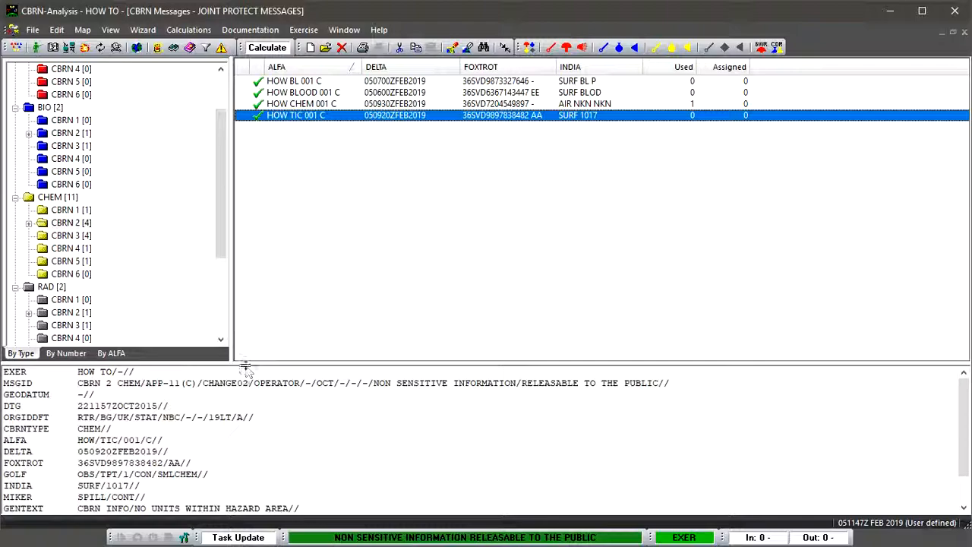
mouse_move(250, 363)
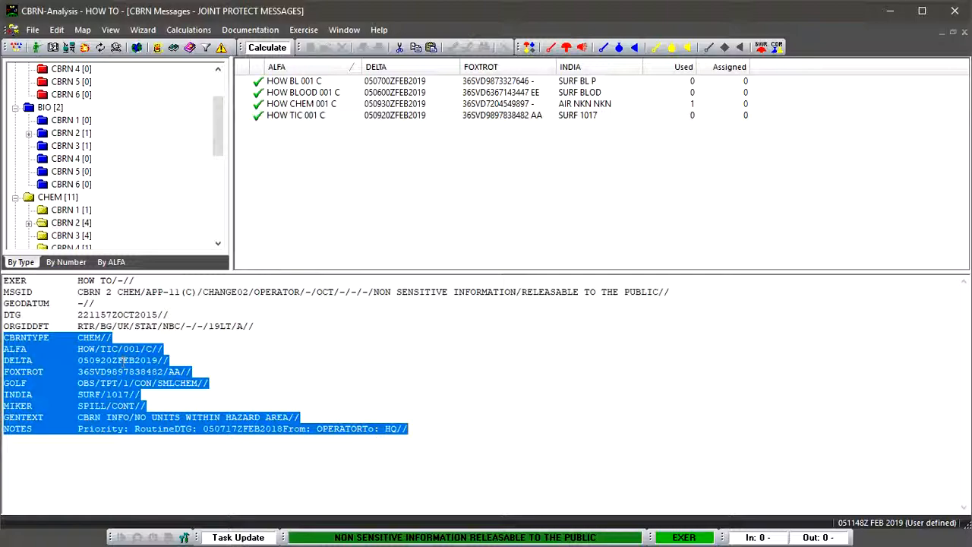
Right-click the selected HOW TIC 001 C message lines in the enlarged text pane
right_click(121, 360)
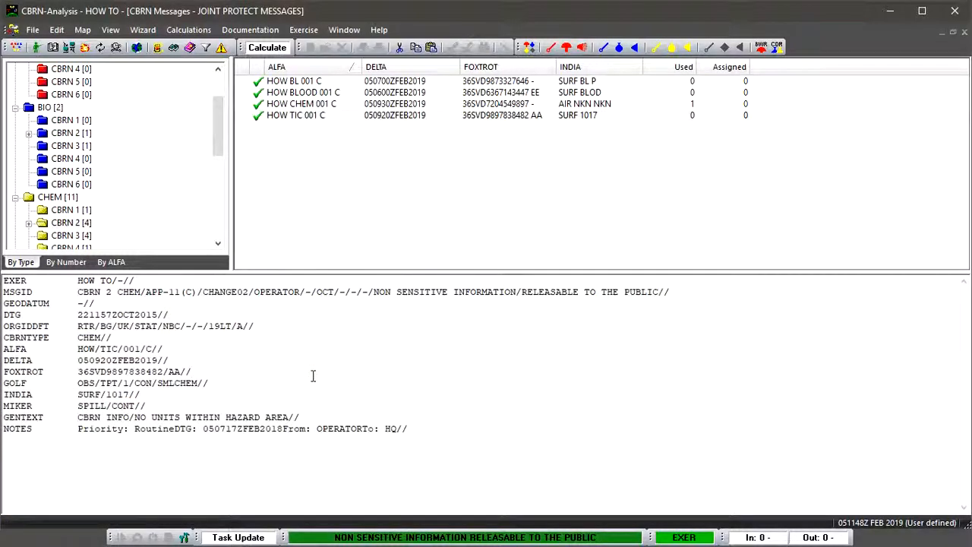
mouse_move(84, 163)
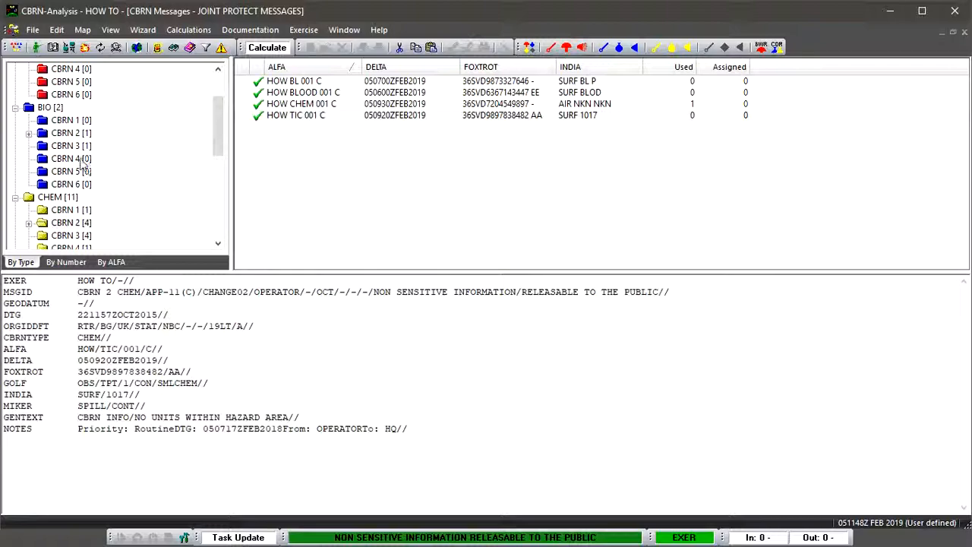
Show HOW BIO 001 B under BIO CBRN 3 and readjust the folder tree width
left_click(66, 145)
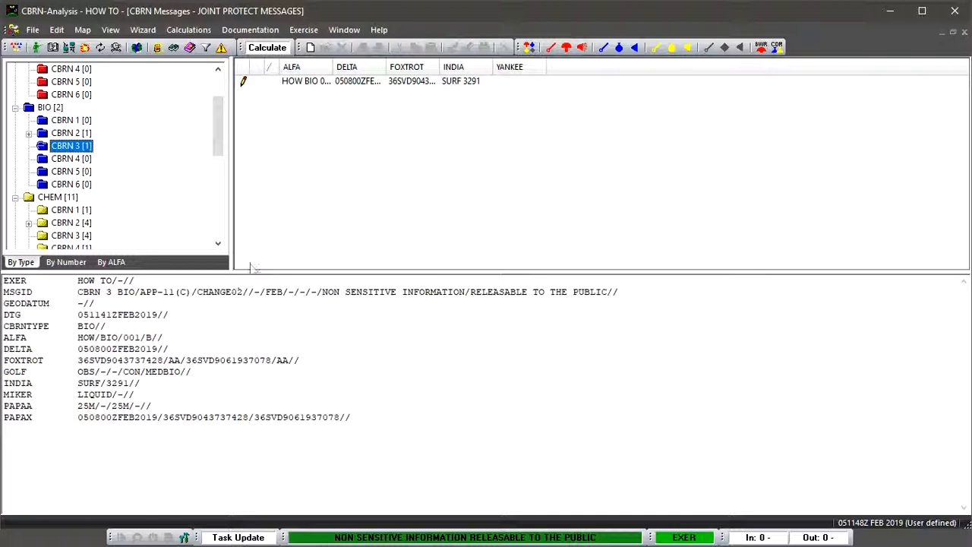
mouse_move(256, 277)
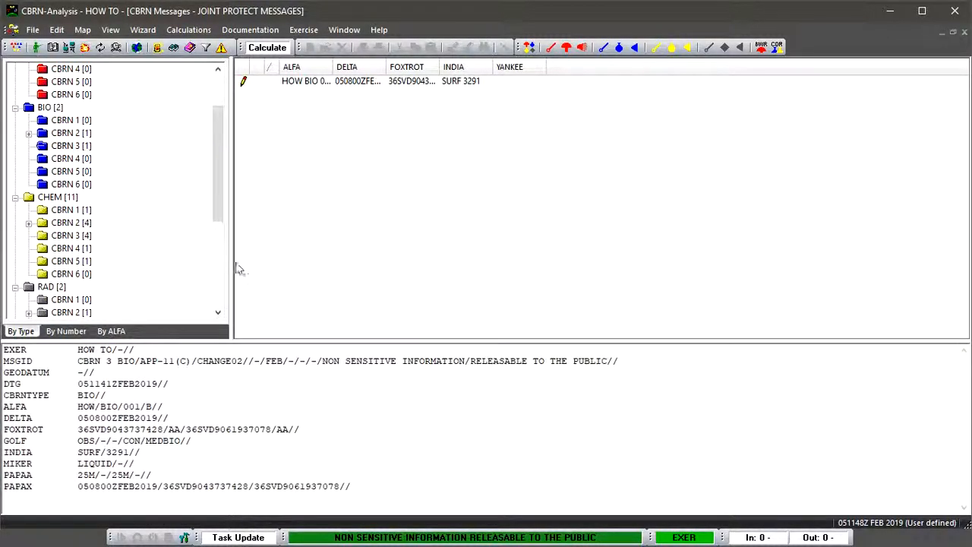
left_click_drag(235, 266, 154, 262)
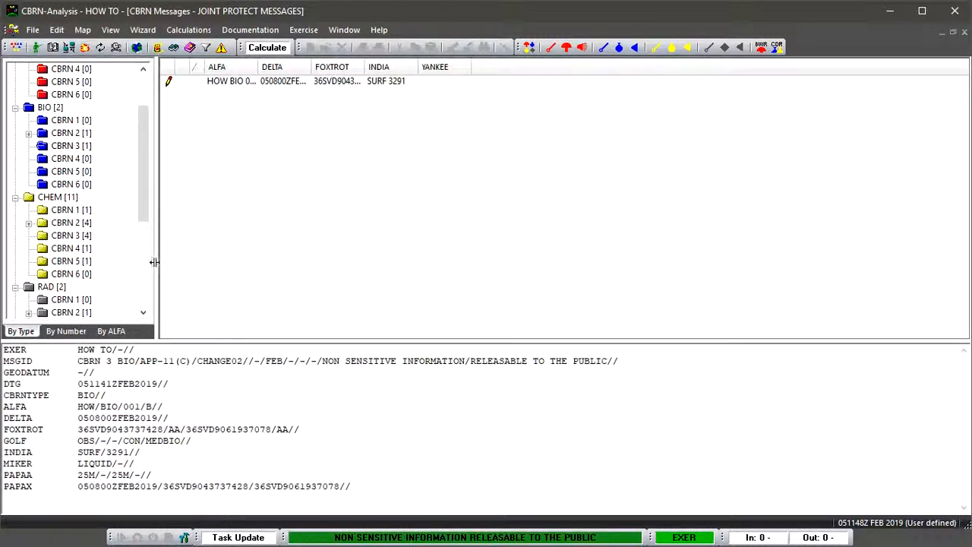
left_click_drag(154, 262, 220, 265)
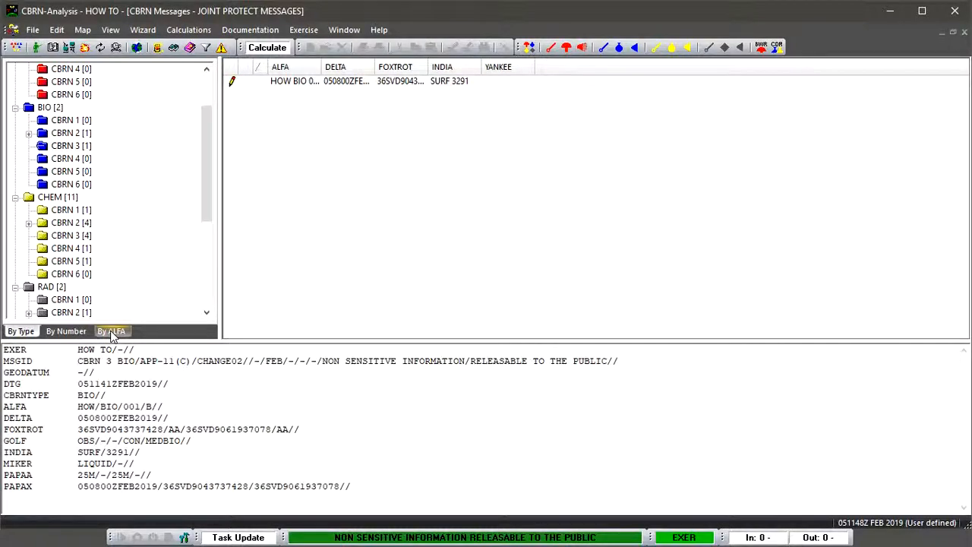
Group messages by ALFA and list the four-report HOW NUC 001 N chain
left_click(112, 331)
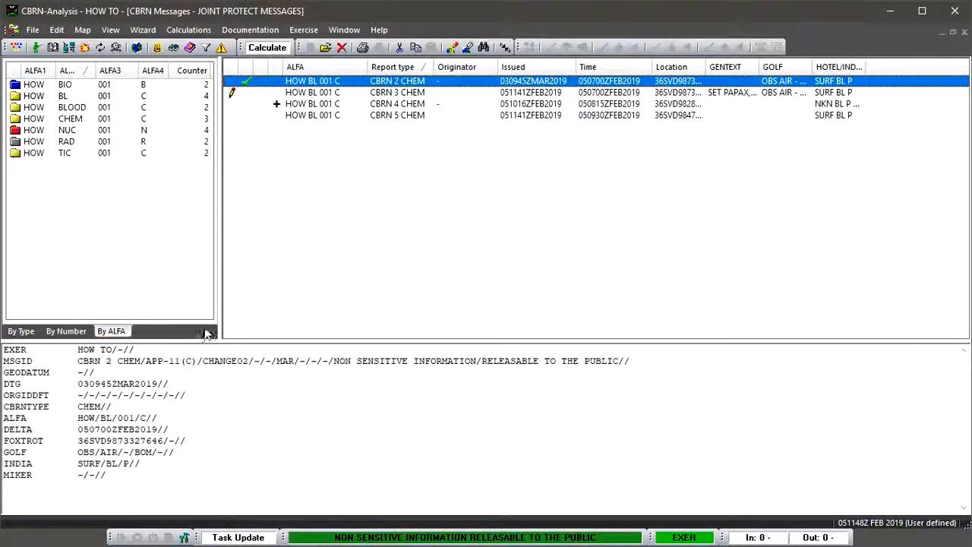
mouse_move(209, 341)
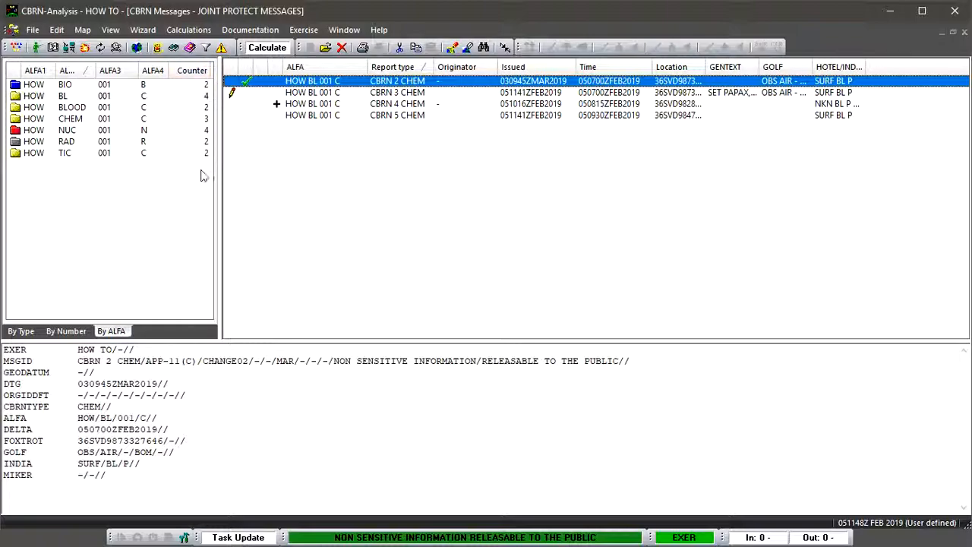
mouse_move(151, 135)
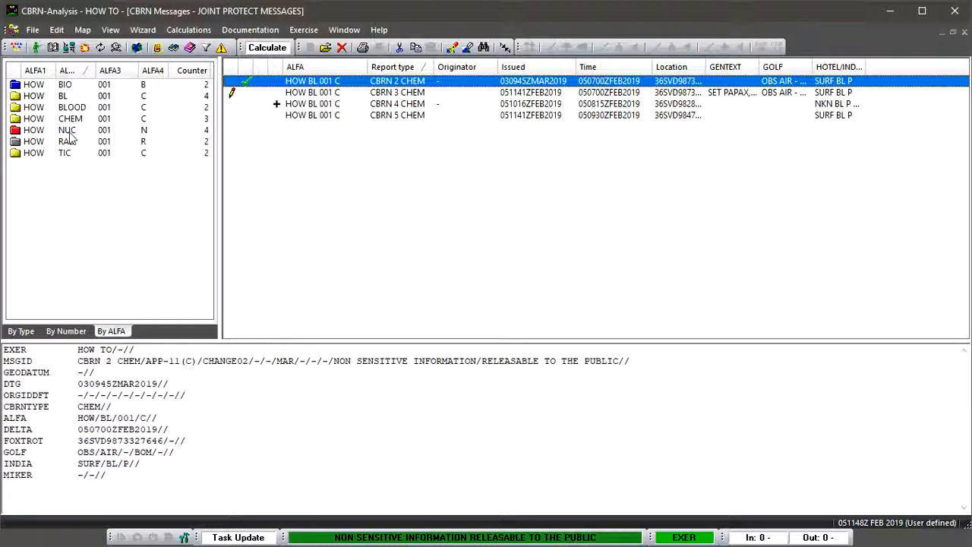
left_click(68, 130)
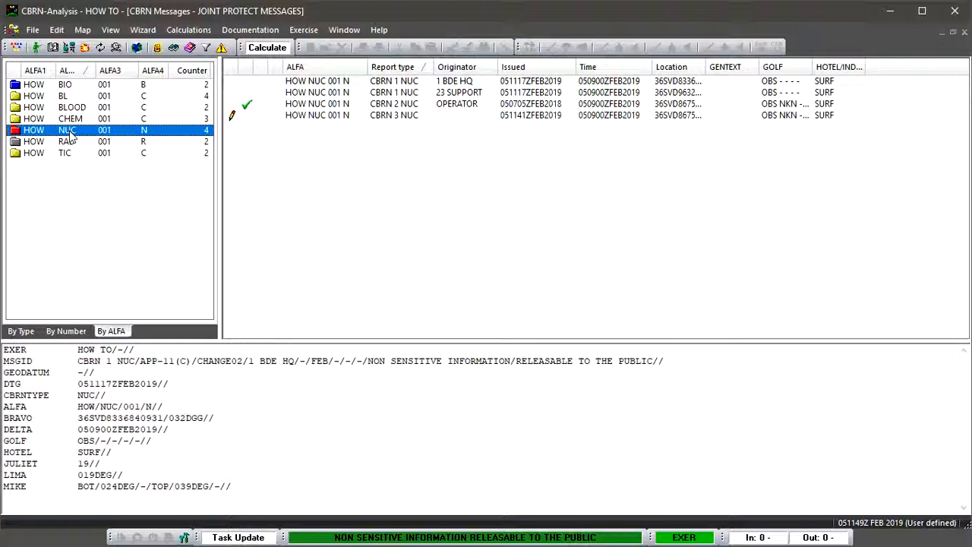
mouse_move(76, 141)
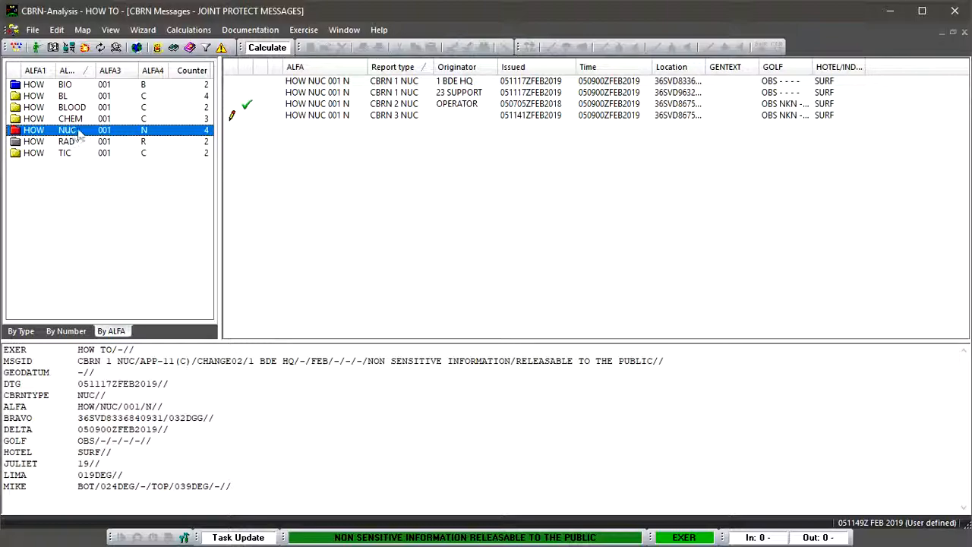
mouse_move(427, 97)
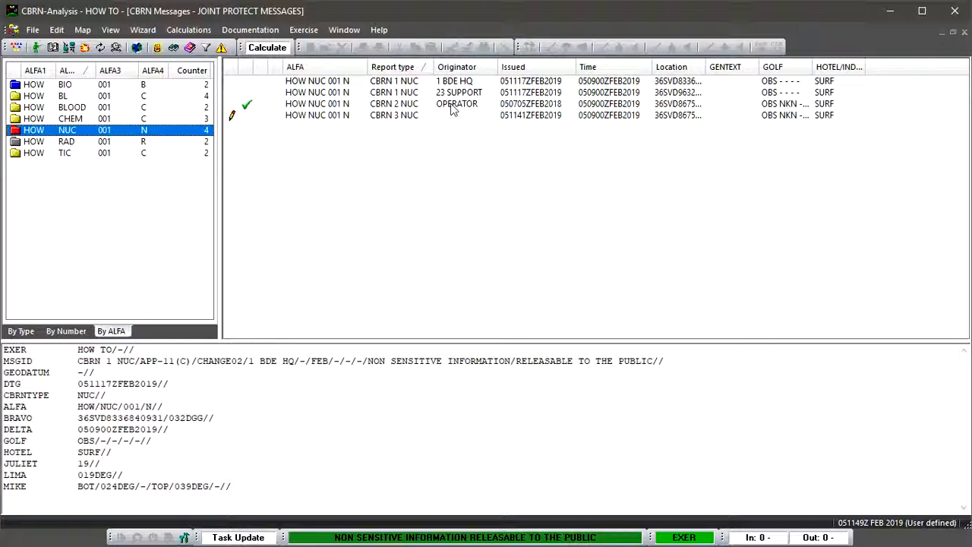
mouse_move(419, 117)
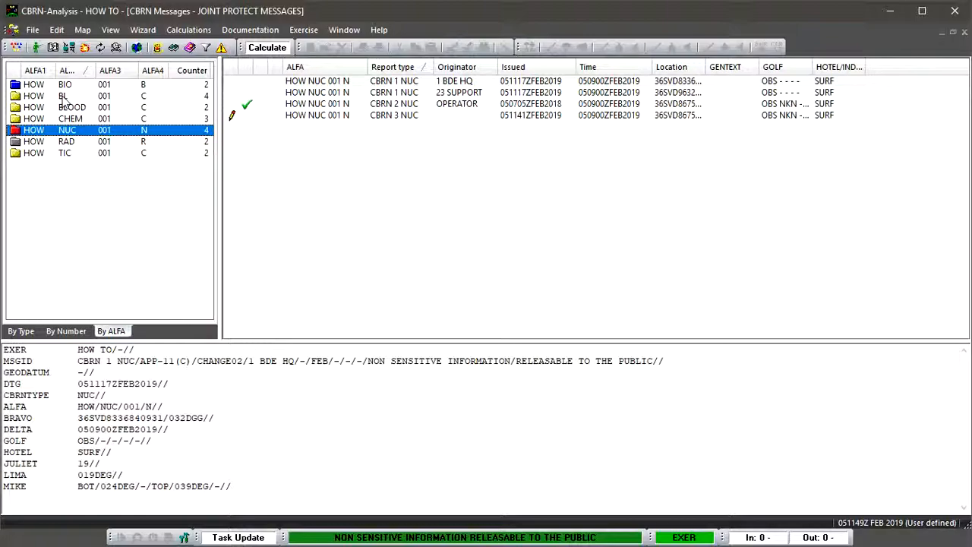
List the HOW BL 001 C chain and scroll through its CHEM reports
left_click(64, 95)
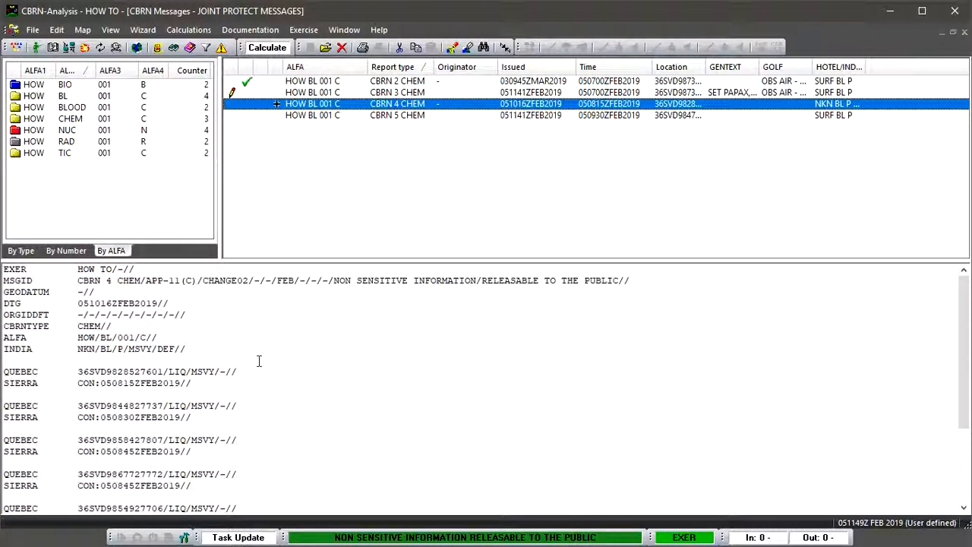
scroll("down", 3)
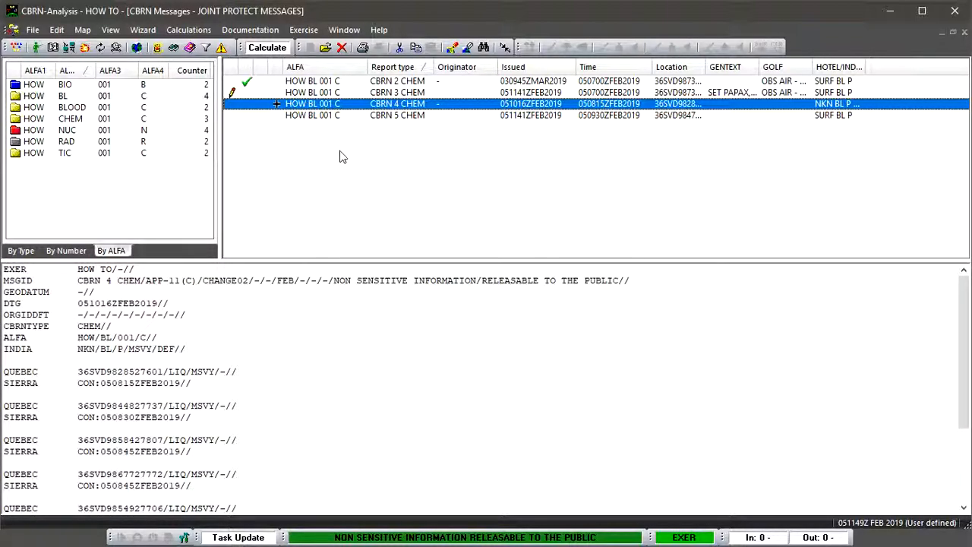
mouse_move(334, 123)
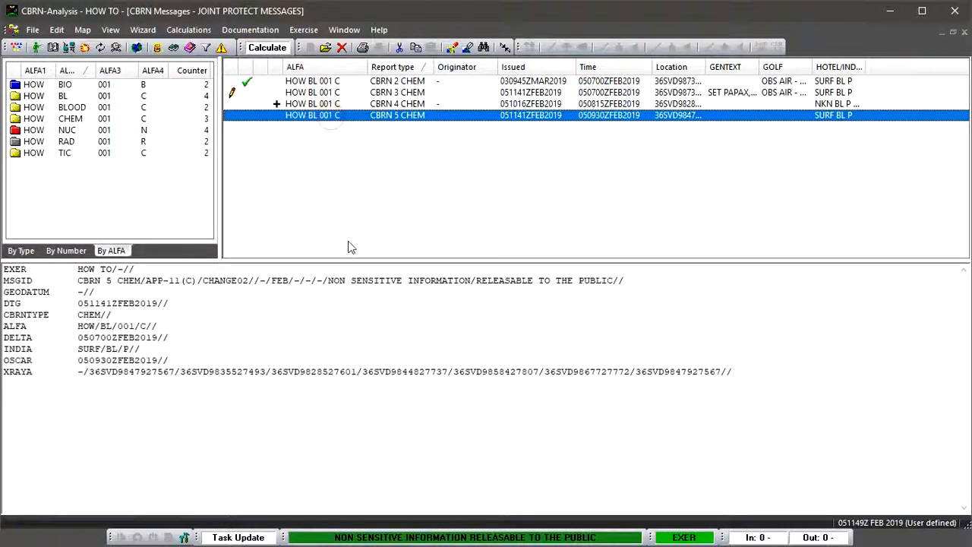
mouse_move(347, 244)
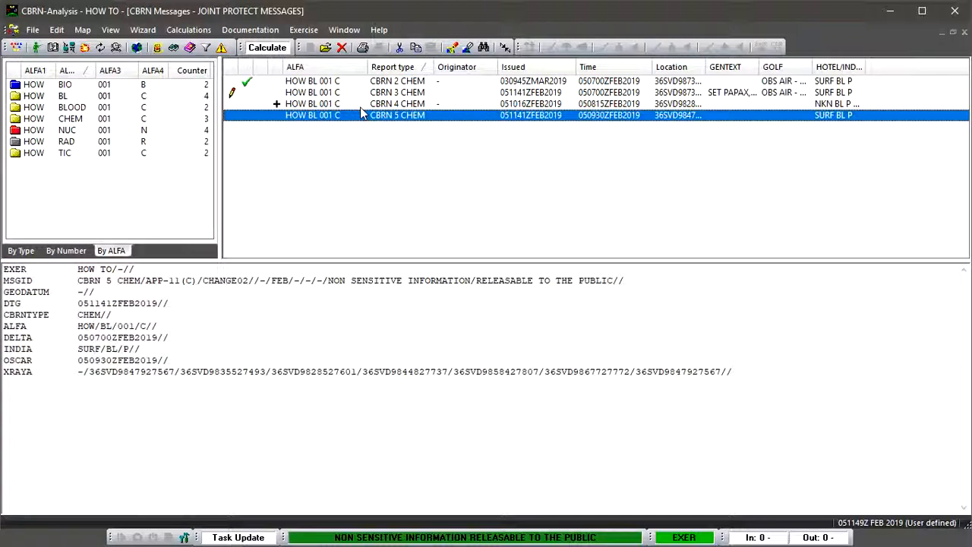
mouse_move(355, 115)
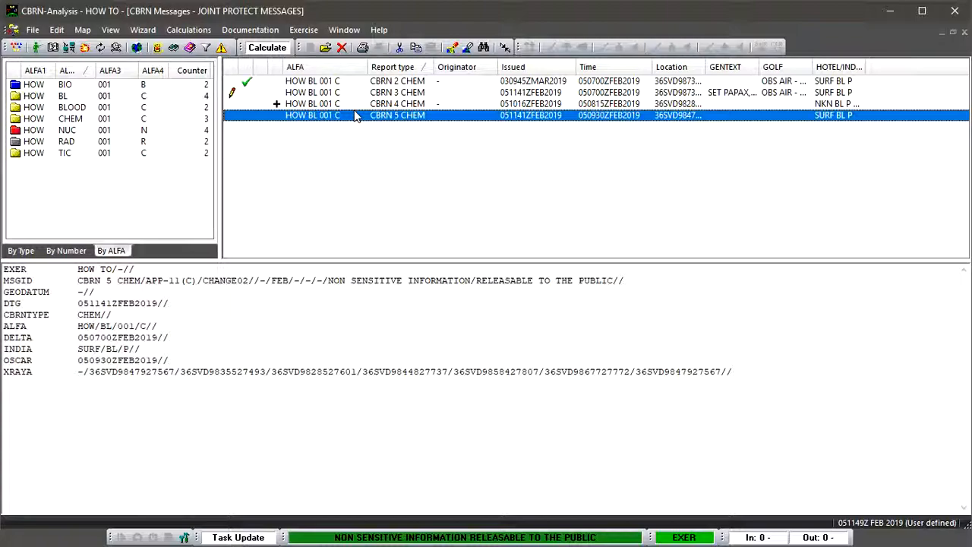
mouse_move(367, 149)
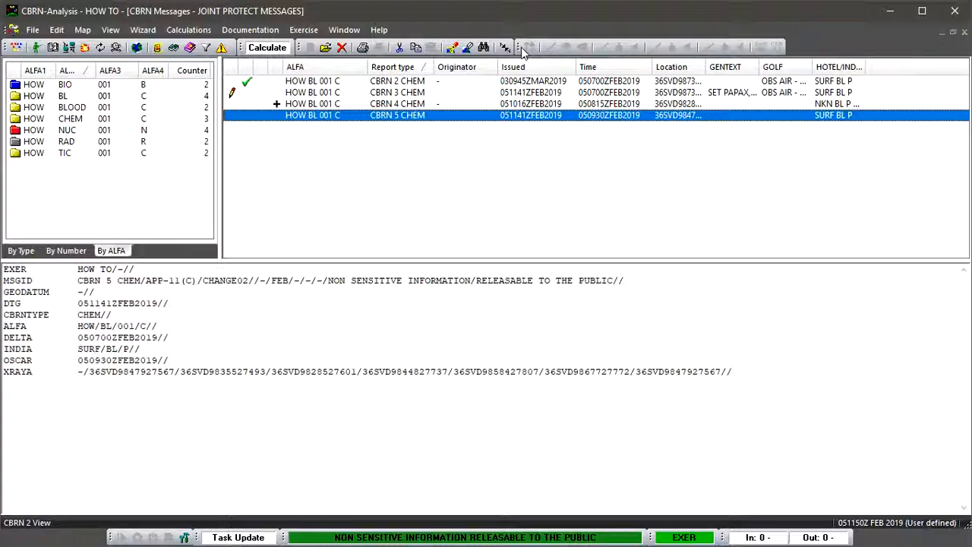
mouse_move(530, 55)
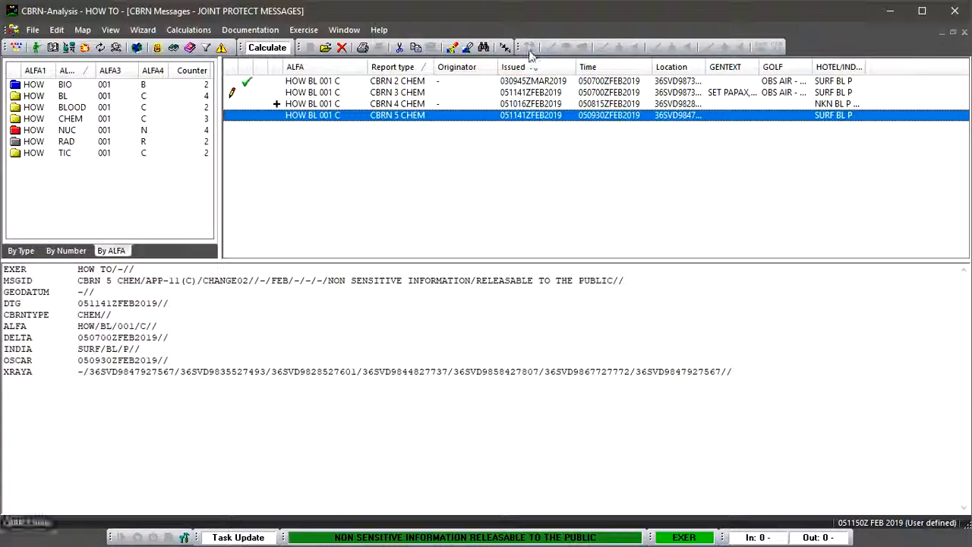
Switch the grouping to By Number, then By Type, then back to By ALFA
left_click(66, 250)
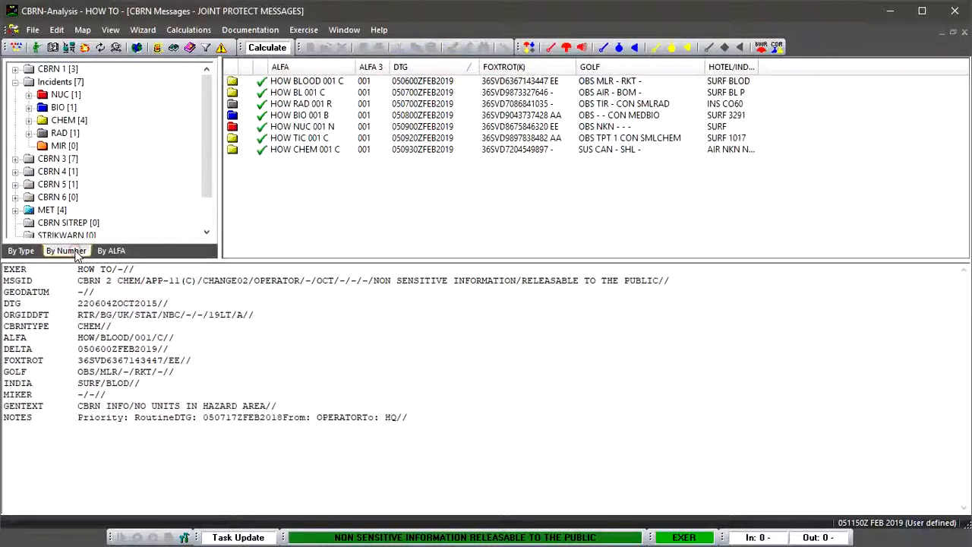
left_click(21, 251)
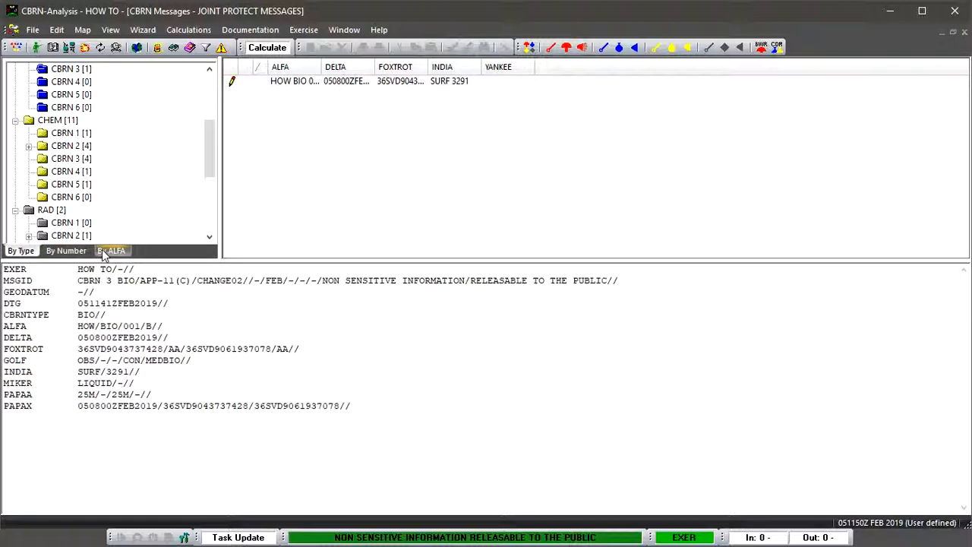
left_click(112, 250)
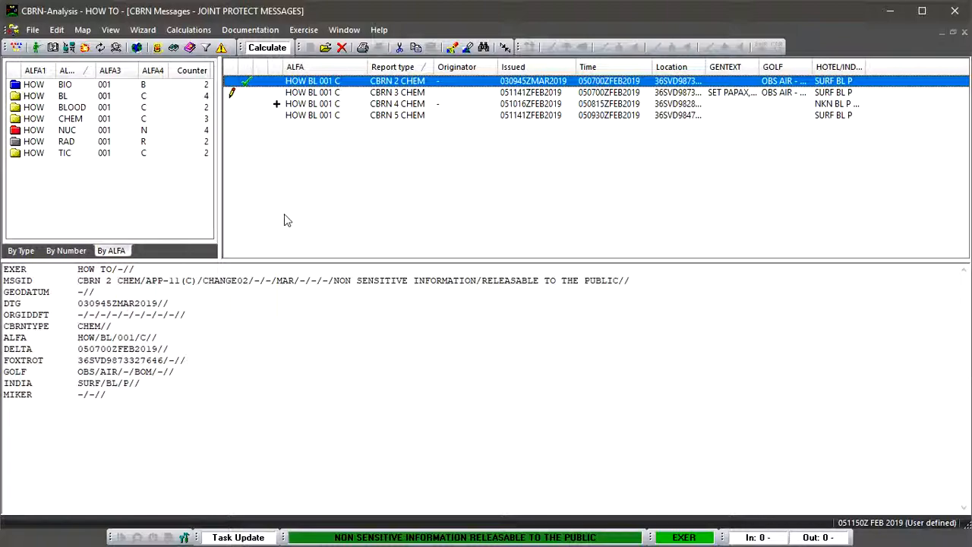
Return to By Type grouping and select the BIO CBRN 3 report
left_click(21, 251)
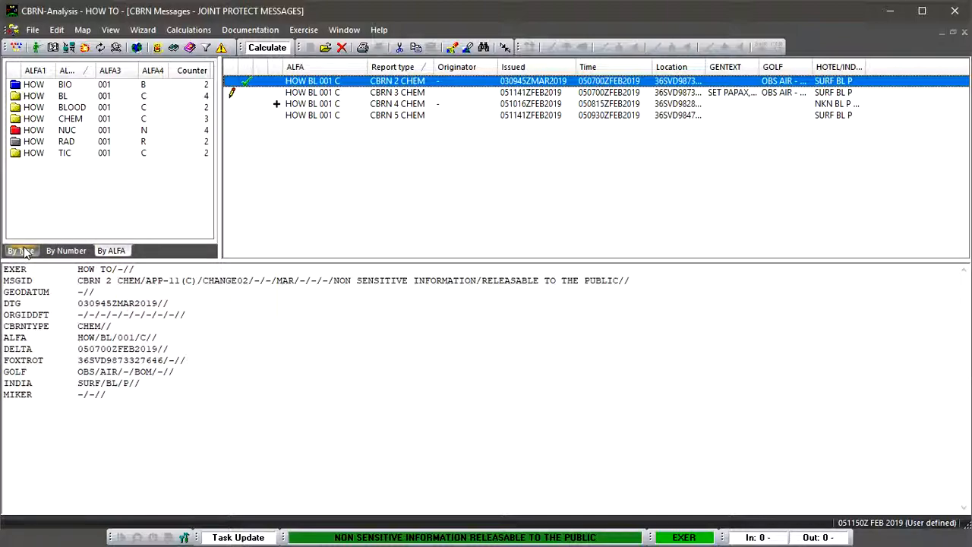
mouse_move(27, 252)
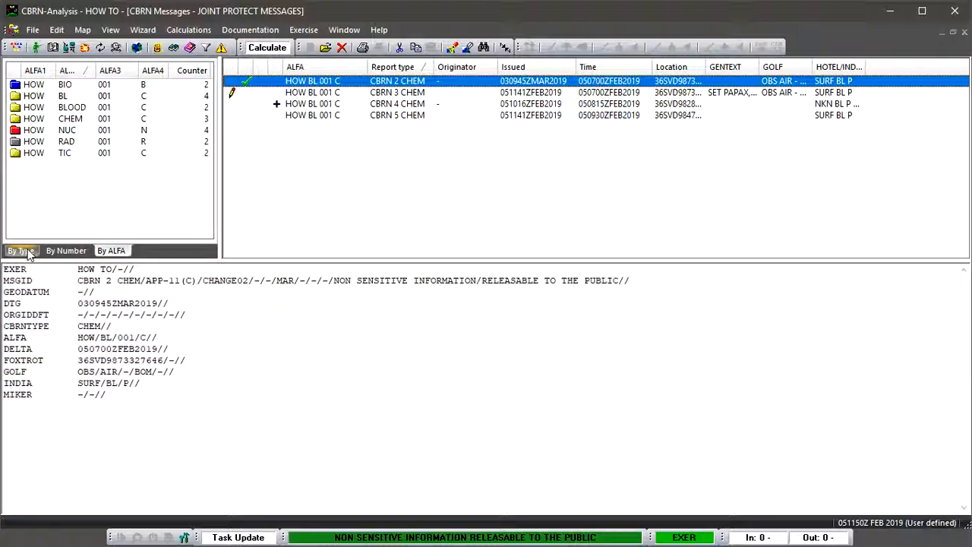
left_click(21, 250)
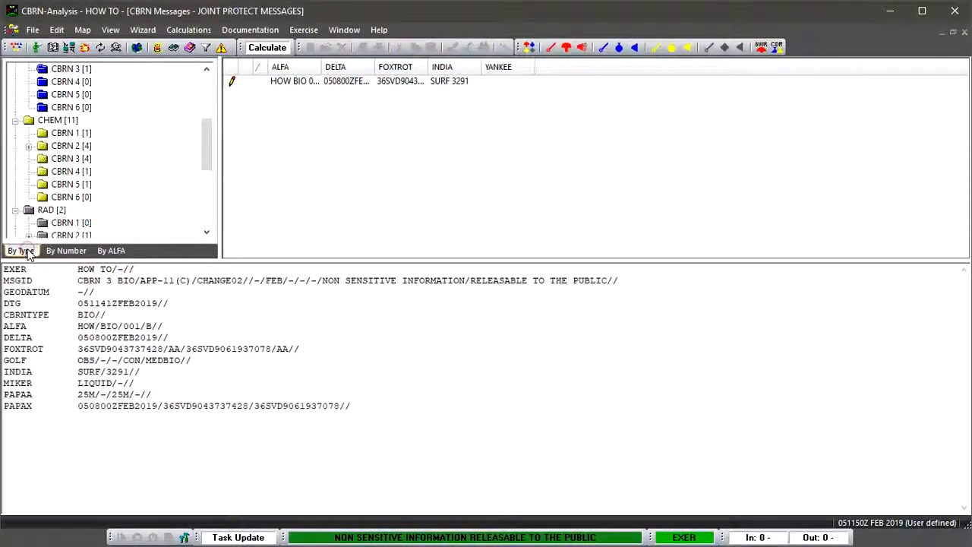
left_click(67, 67)
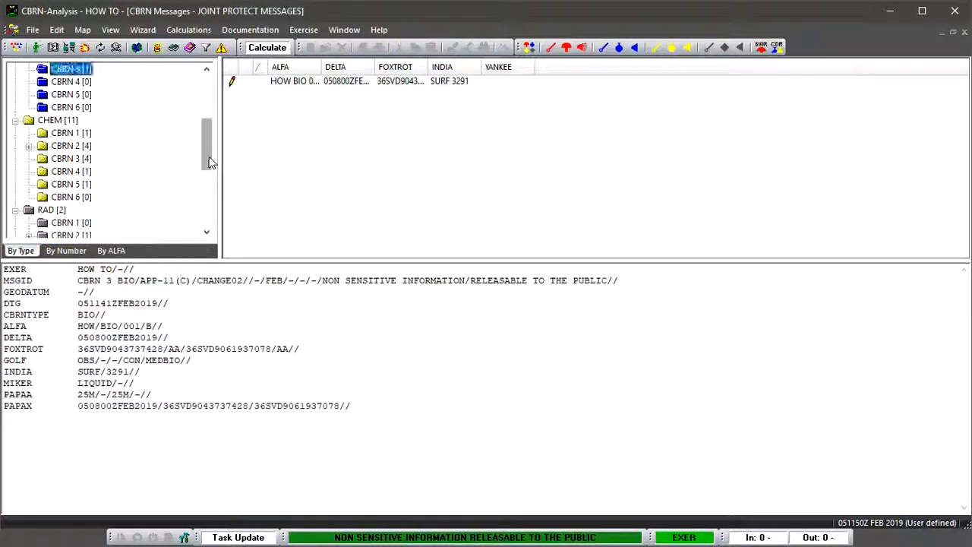